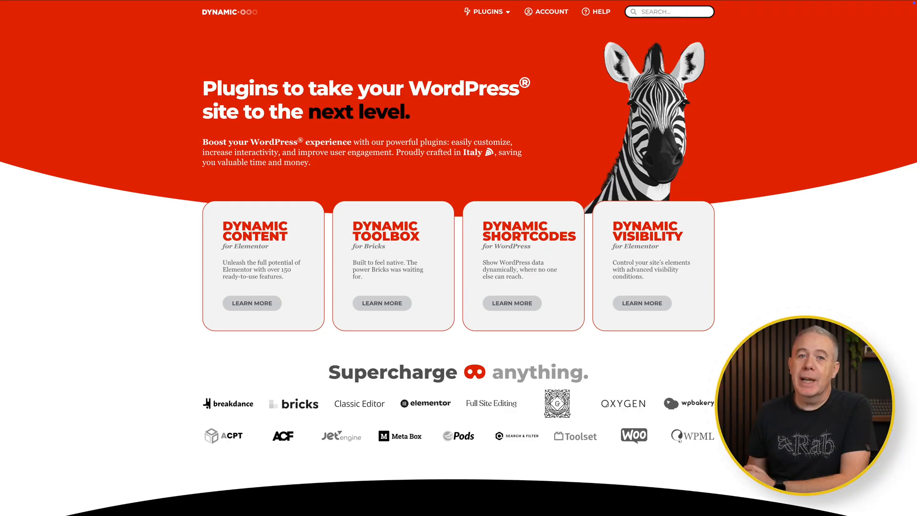
# Ask Nora the starter question about displaying a custom ACF field
pyautogui.click(512, 302)
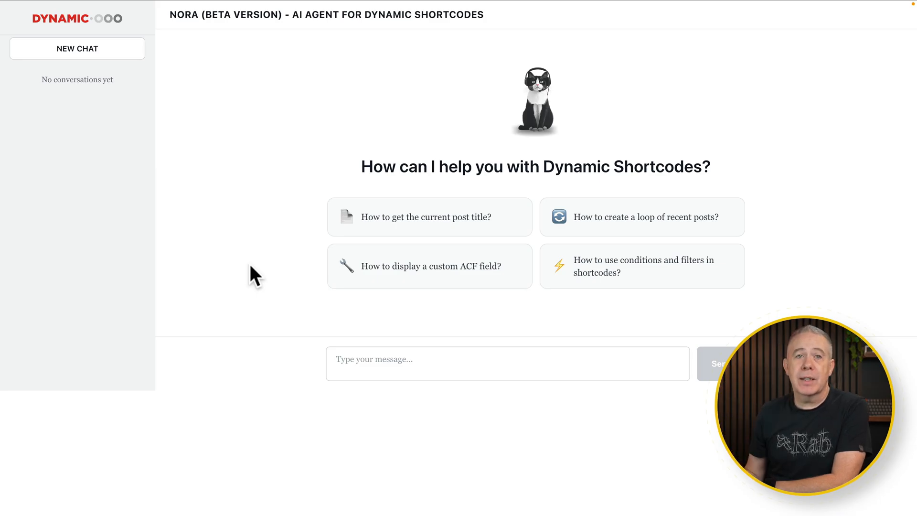
pyautogui.moveTo(286, 302)
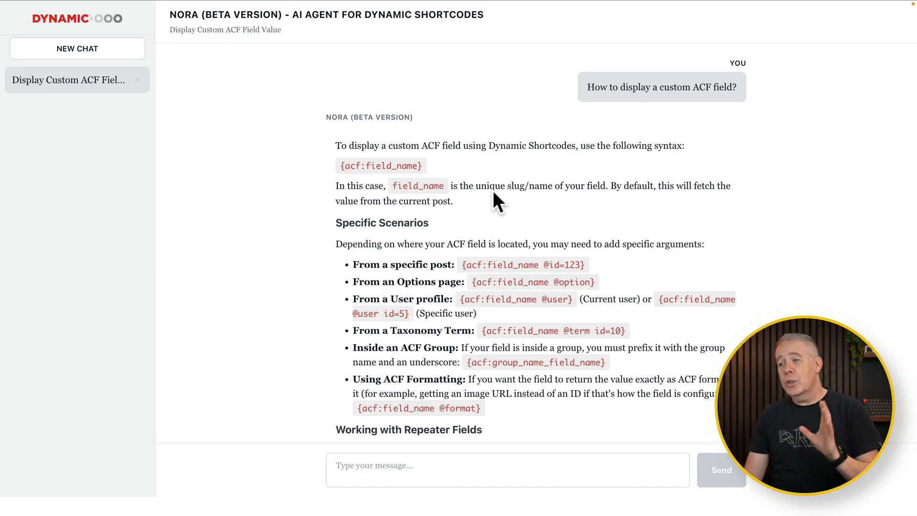
pyautogui.moveTo(339, 164)
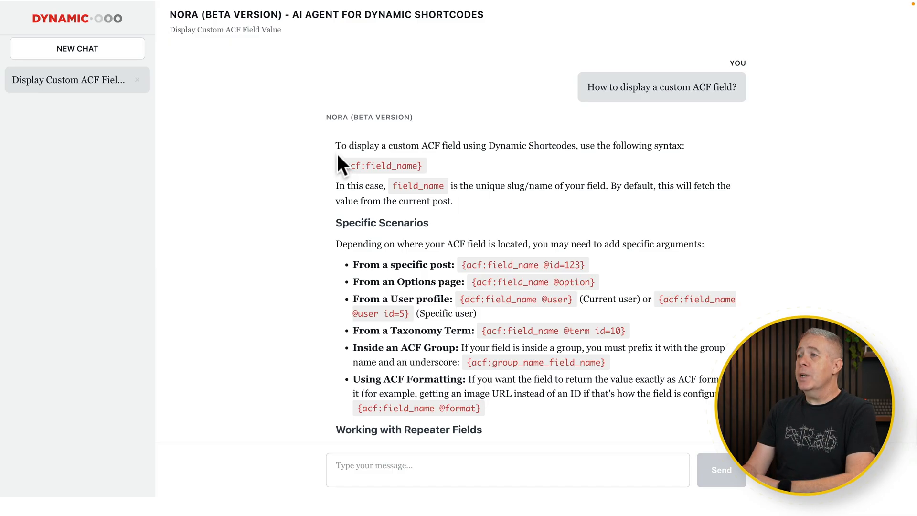
pyautogui.moveTo(468, 150)
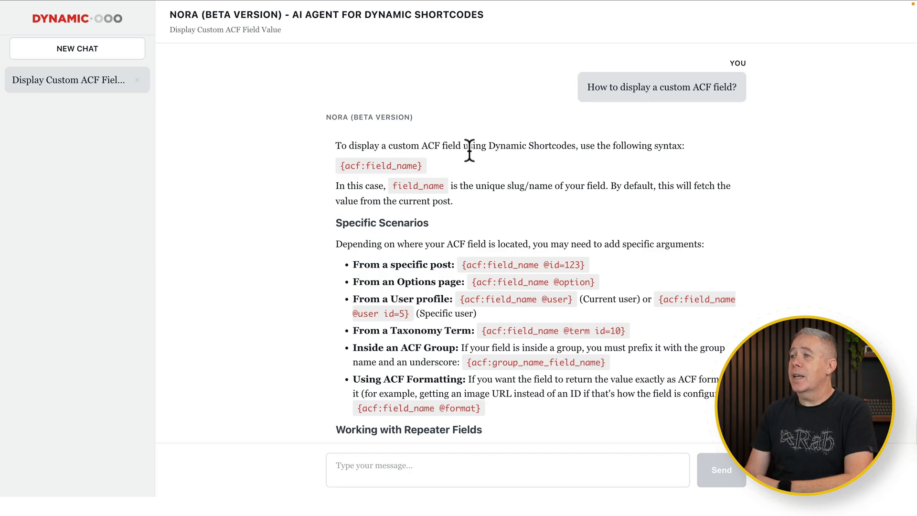
pyautogui.moveTo(599, 152)
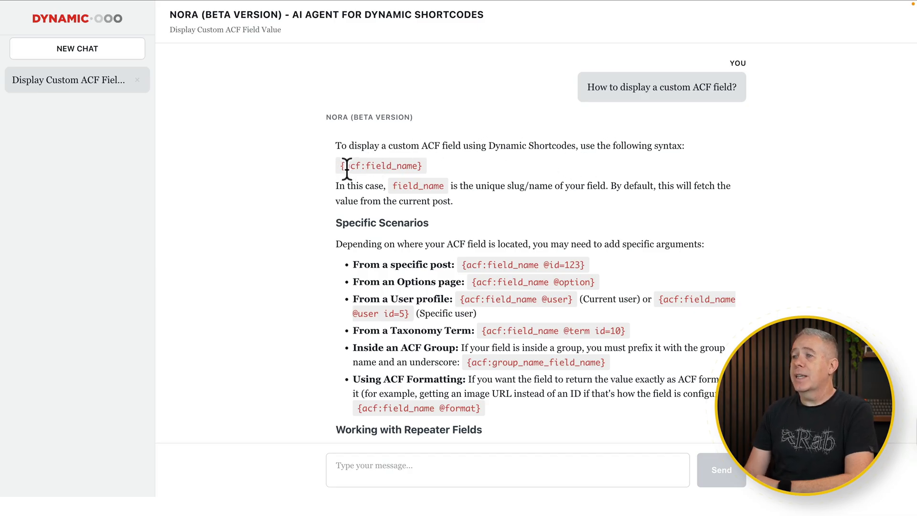
# Select the {acf:field_name} syntax in Nora's reply and read on through the repeater acf-loop section
pyautogui.moveTo(338, 165); pyautogui.dragTo(409, 165)
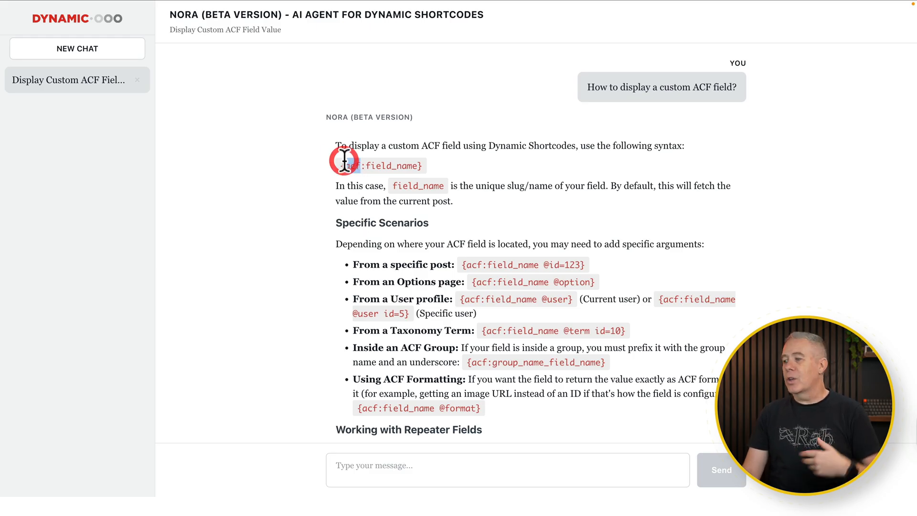
pyautogui.doubleClick(355, 166)
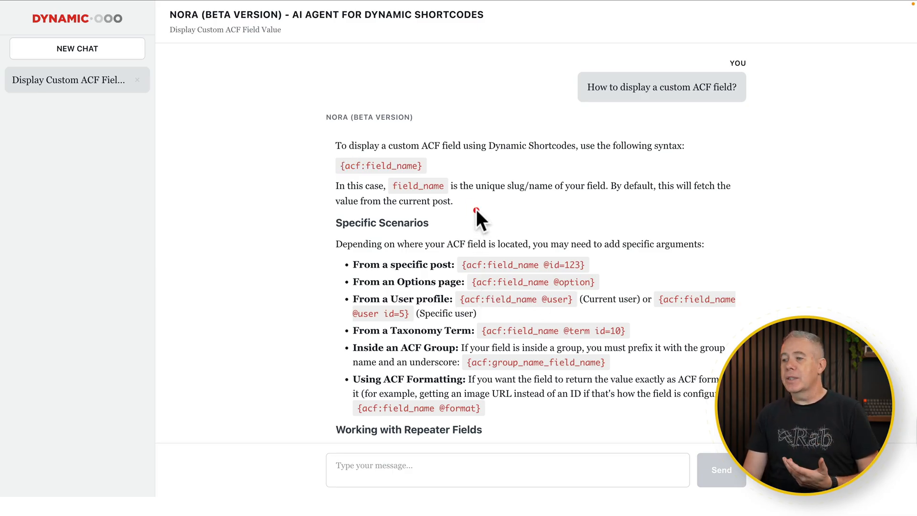
pyautogui.scroll(-3)
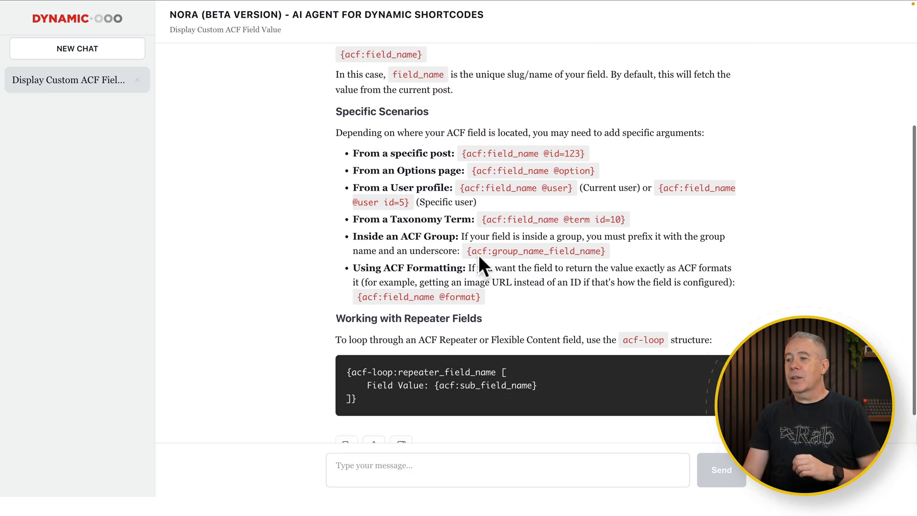
pyautogui.scroll(-3)
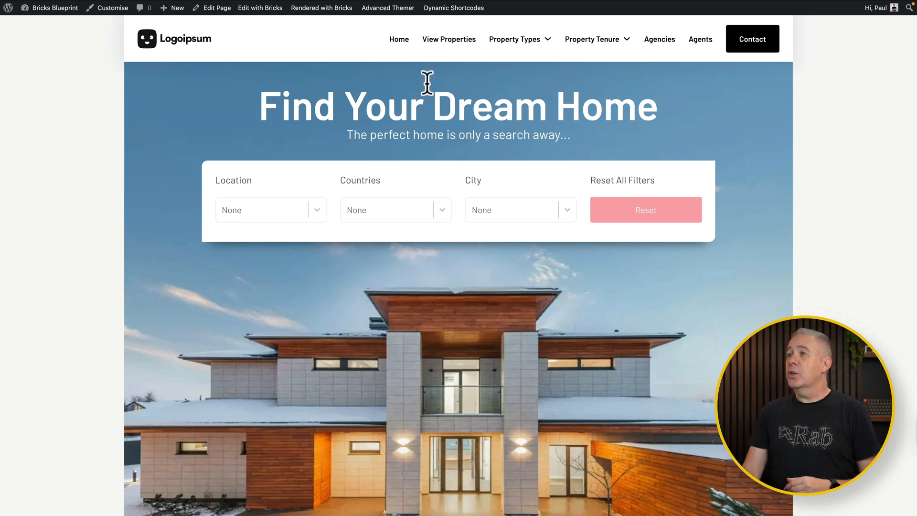
# Browse the demo site from the property page to the Agencies listing and the Agent Directory
pyautogui.scroll(-3)
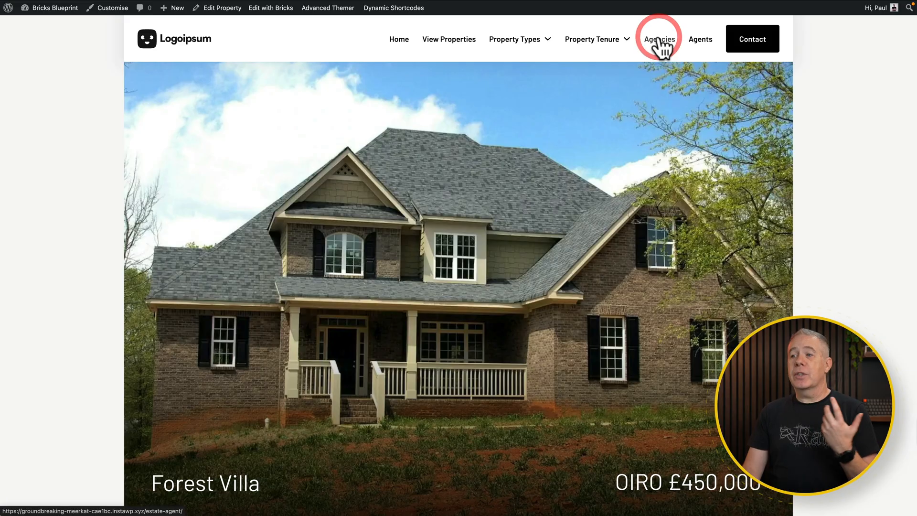
pyautogui.click(659, 38)
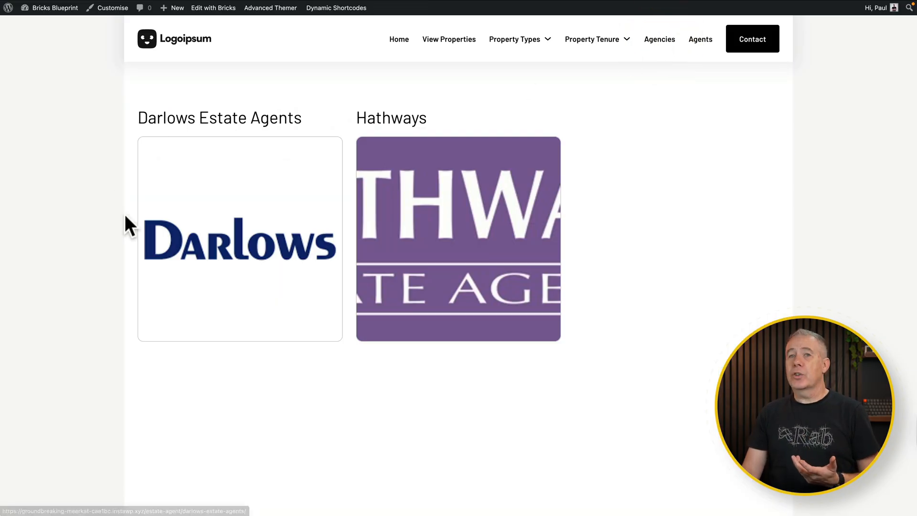
pyautogui.moveTo(701, 40)
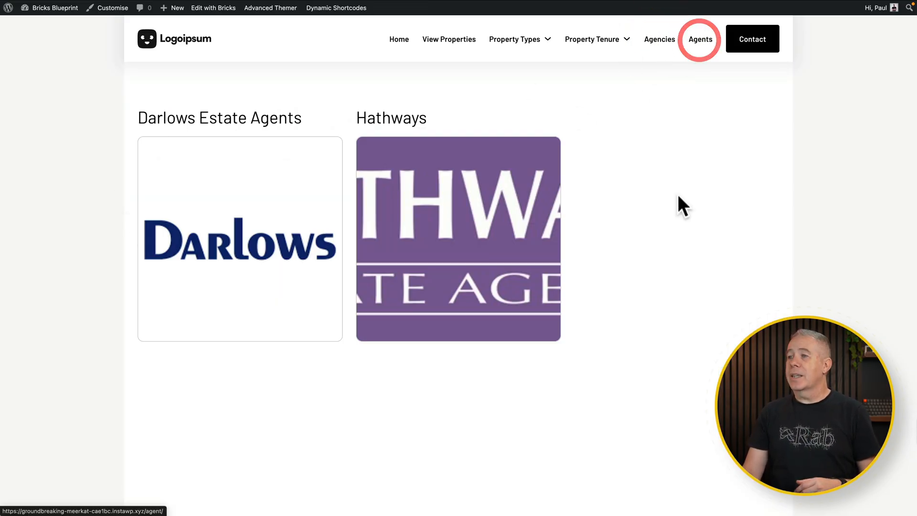
pyautogui.click(700, 39)
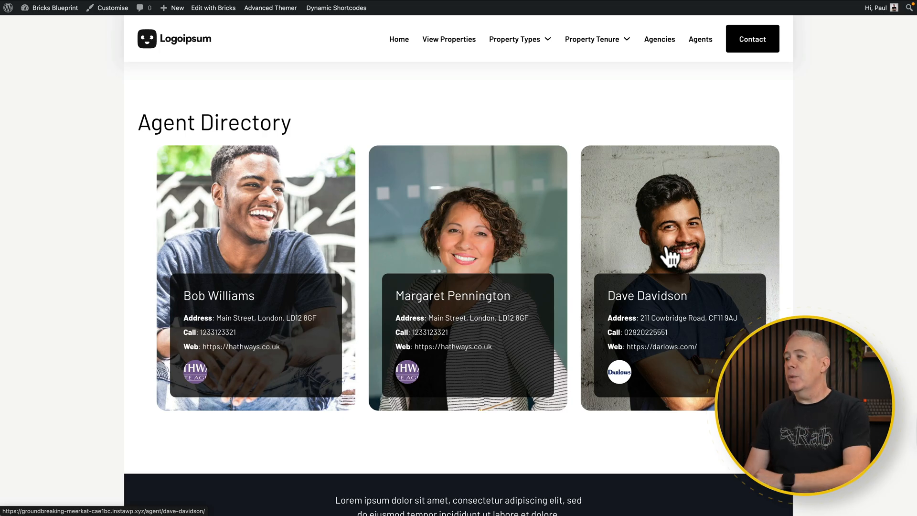
pyautogui.moveTo(273, 235)
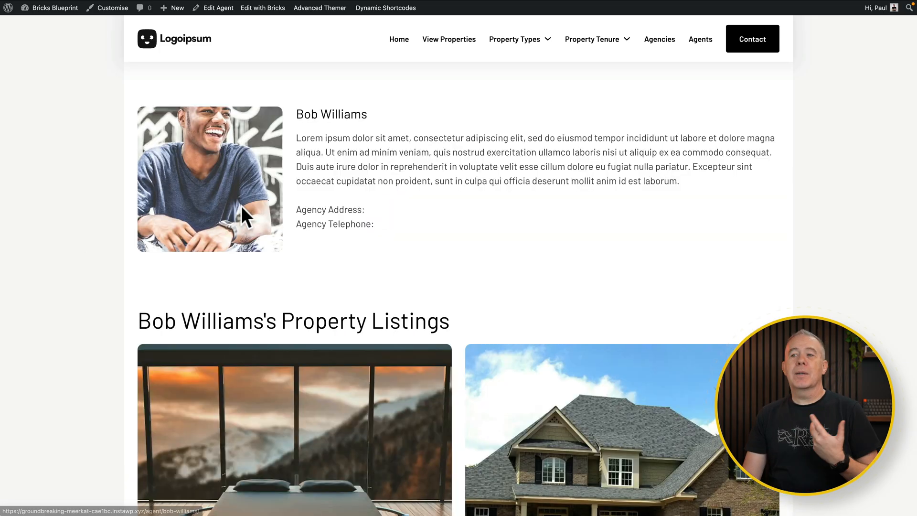
pyautogui.moveTo(258, 299)
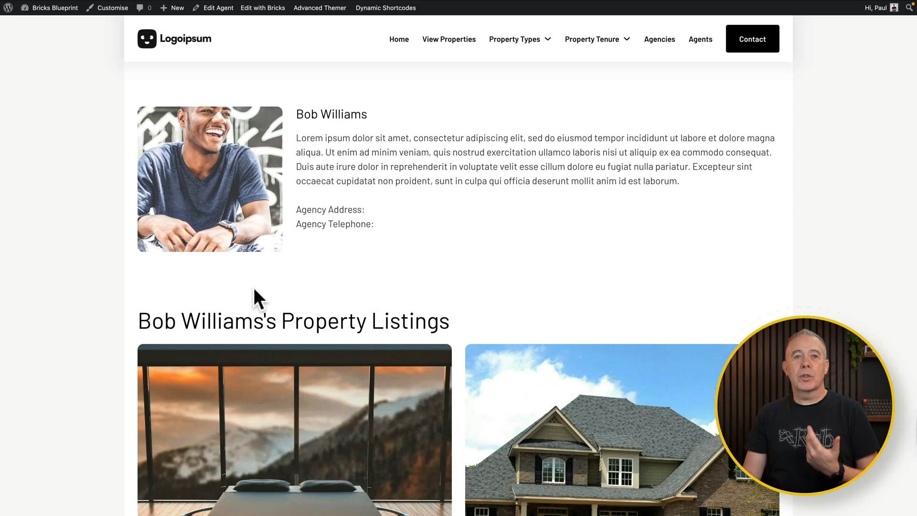
pyautogui.moveTo(454, 198)
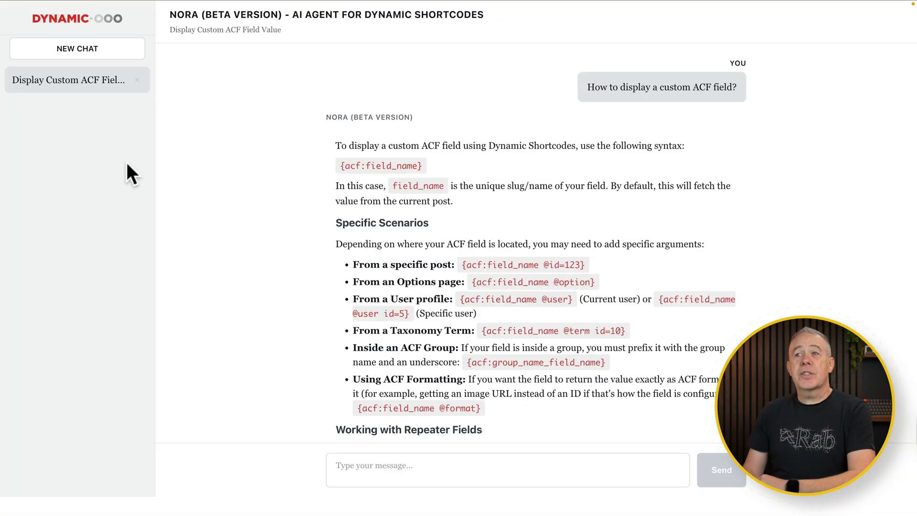
# Start a fresh Nora conversation for the site-fields prompt request
pyautogui.click(77, 49)
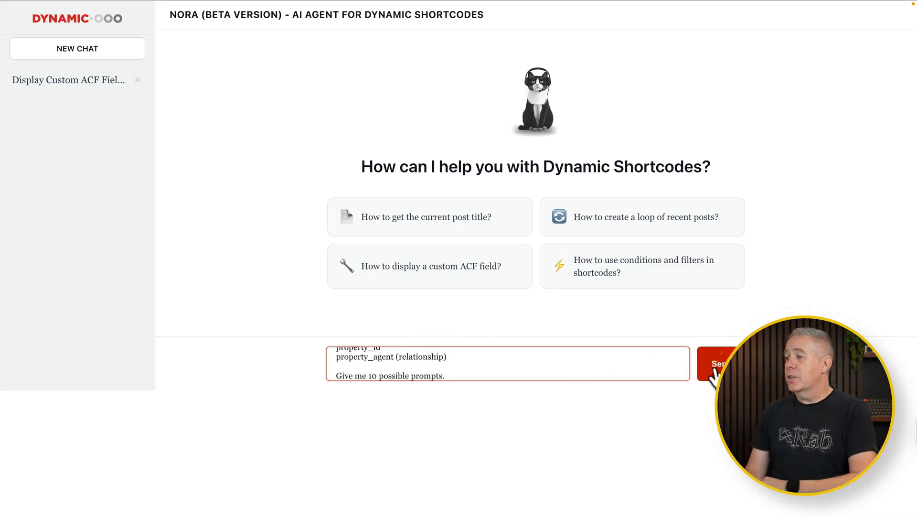
pyautogui.click(718, 364)
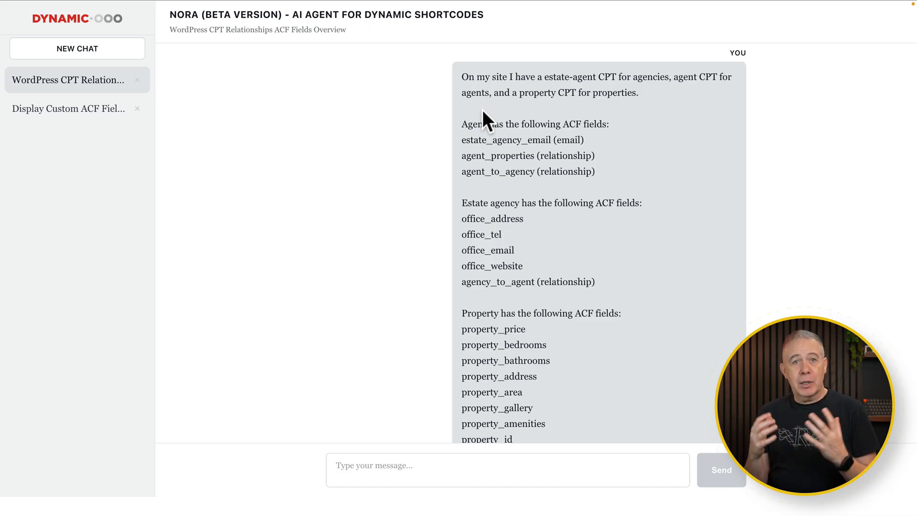
pyautogui.moveTo(523, 96)
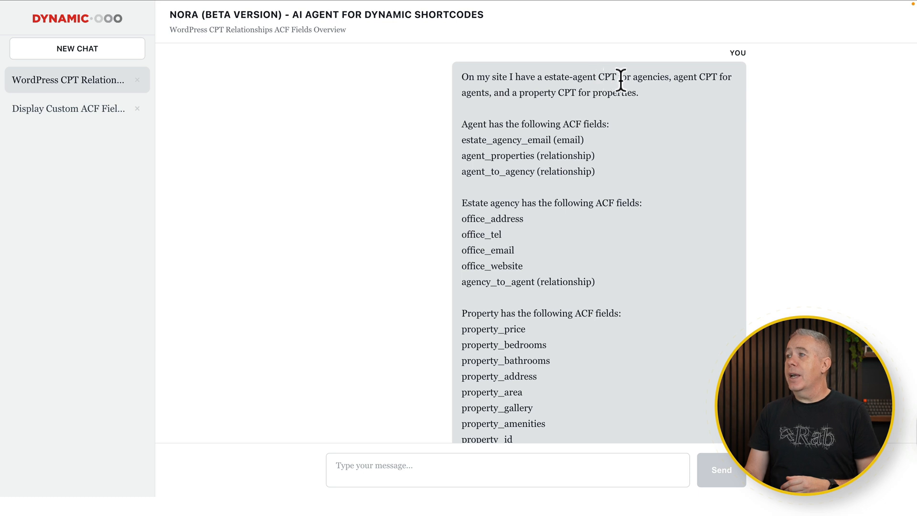
pyautogui.moveTo(568, 108)
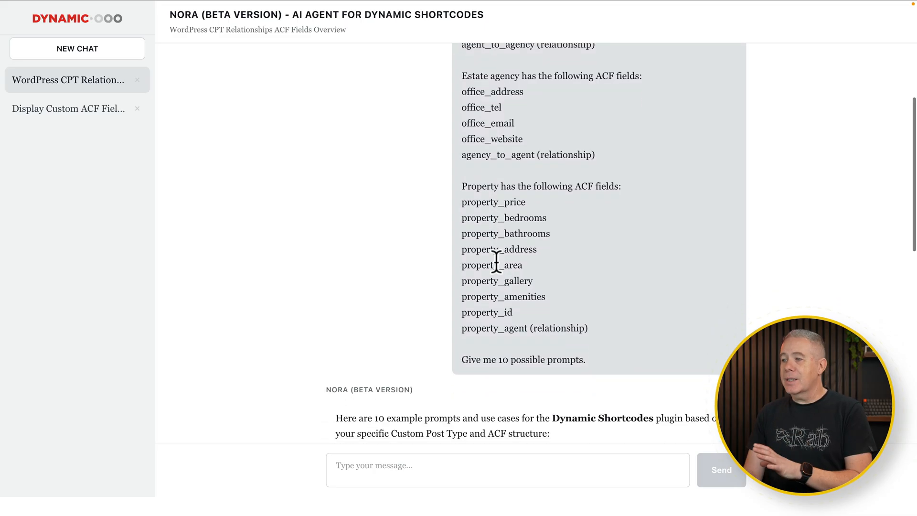
pyautogui.moveTo(497, 359); pyautogui.dragTo(586, 360)
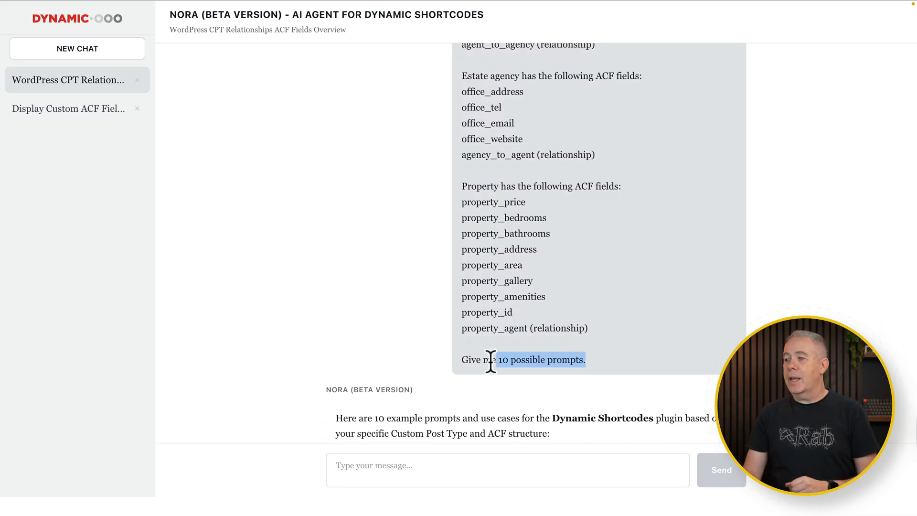
pyautogui.scroll(-3)
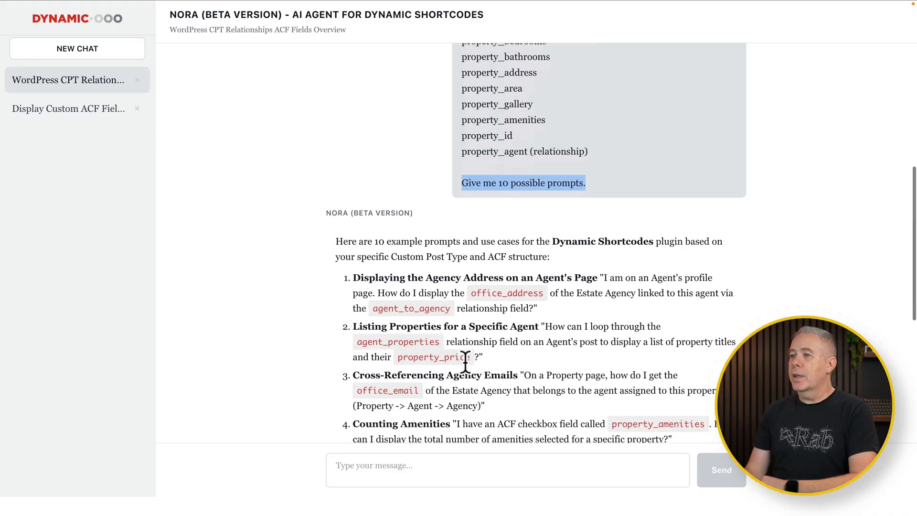
pyautogui.scroll(-3)
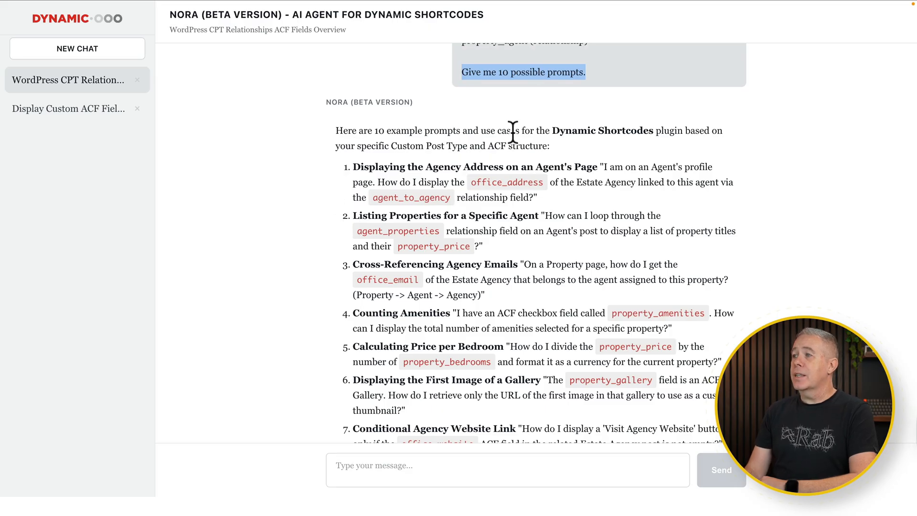
pyautogui.moveTo(388, 139)
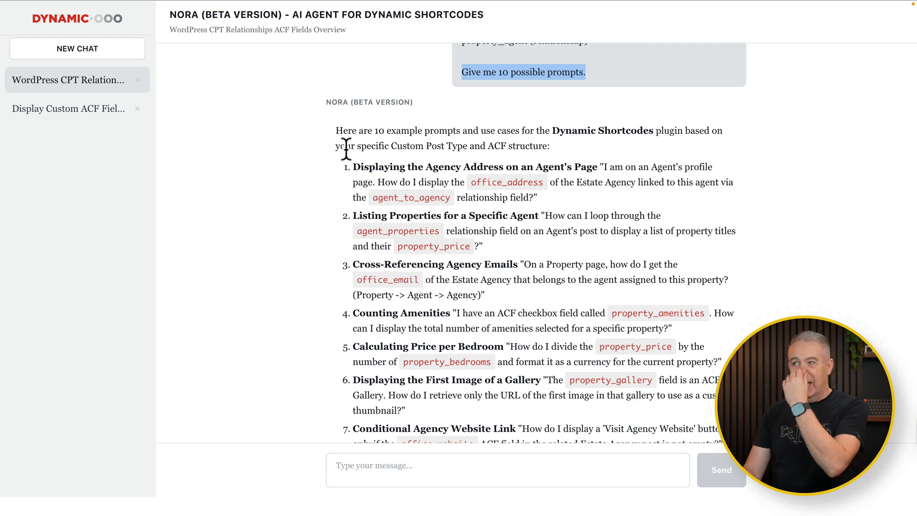
pyautogui.scroll(-3)
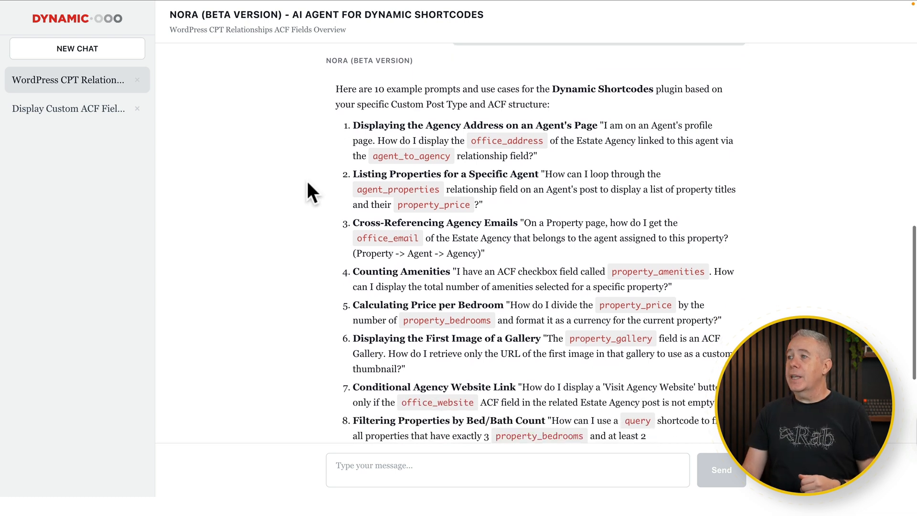
pyautogui.scroll(-3)
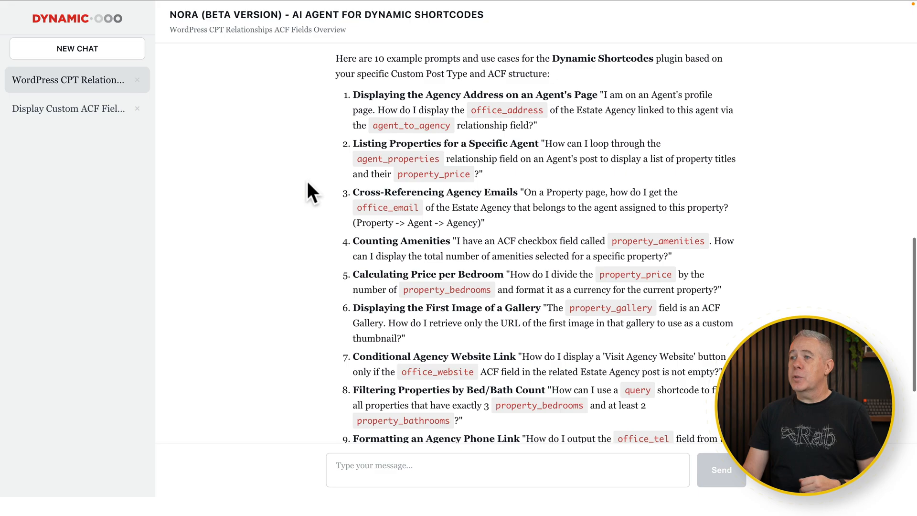
pyautogui.scroll(-3)
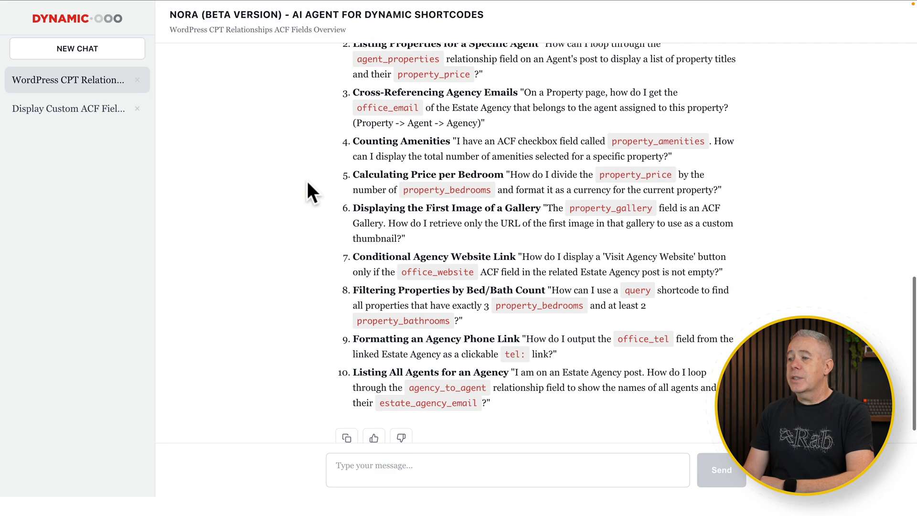
pyautogui.scroll(-3)
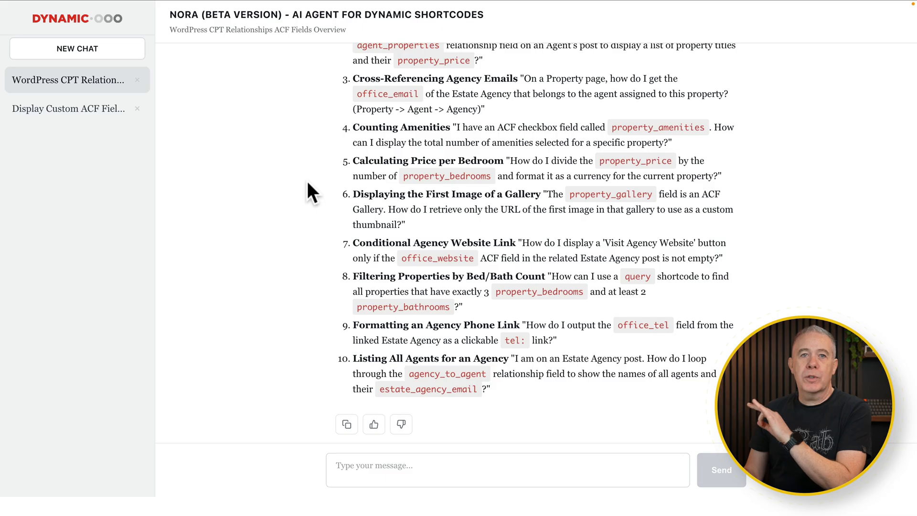
pyautogui.scroll(-3)
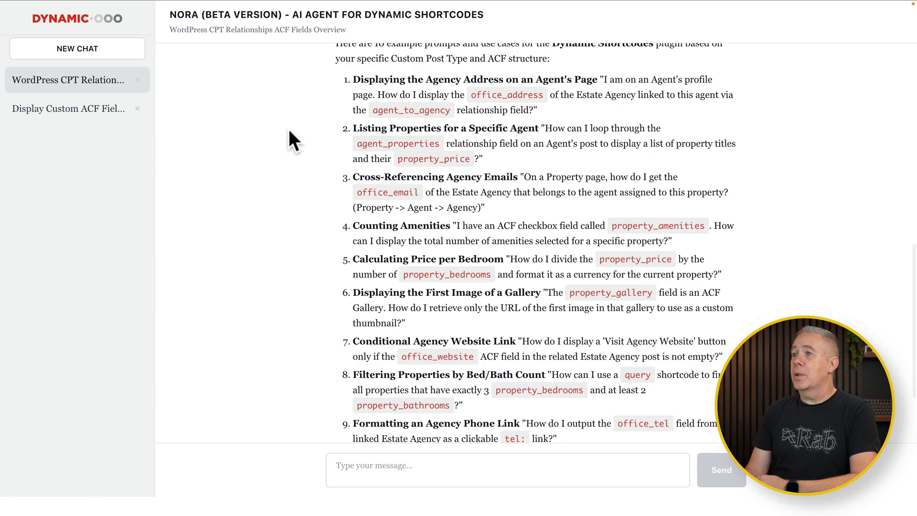
pyautogui.moveTo(569, 98)
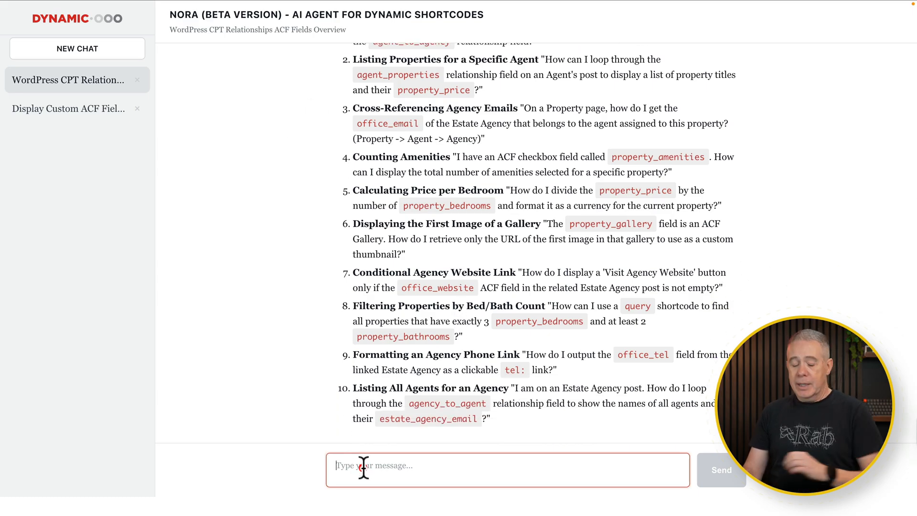
# Ask Nora to 'Create the shortcode for number 1' and read the office_address shortcode it returns
pyautogui.write('Create the shortcode for number 1')
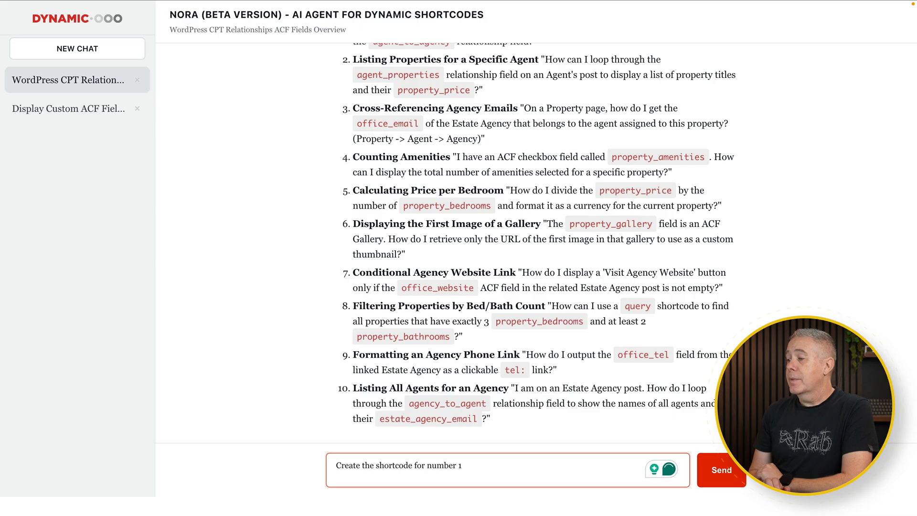
pyautogui.click(722, 470)
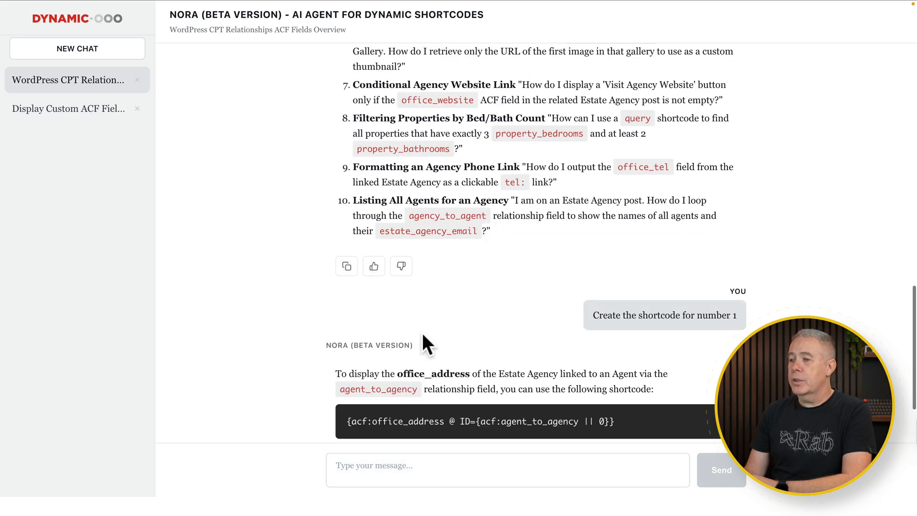
pyautogui.scroll(-3)
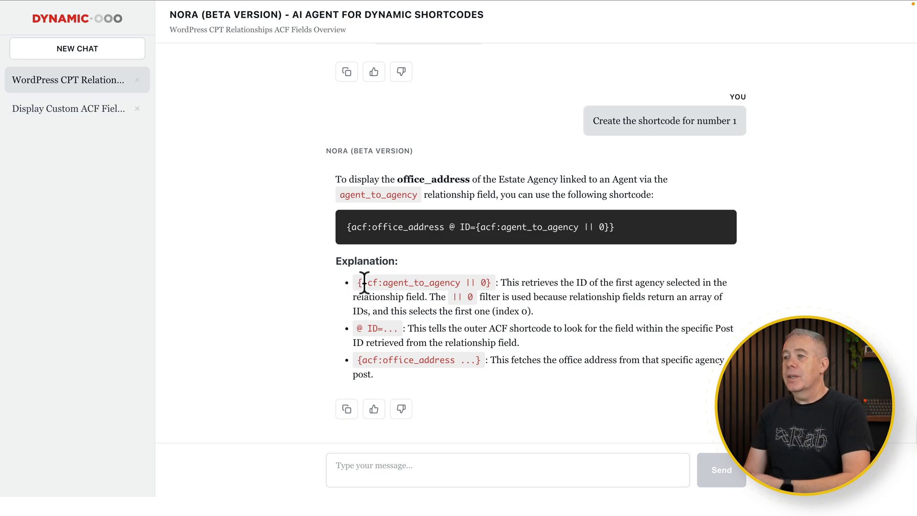
pyautogui.moveTo(439, 283)
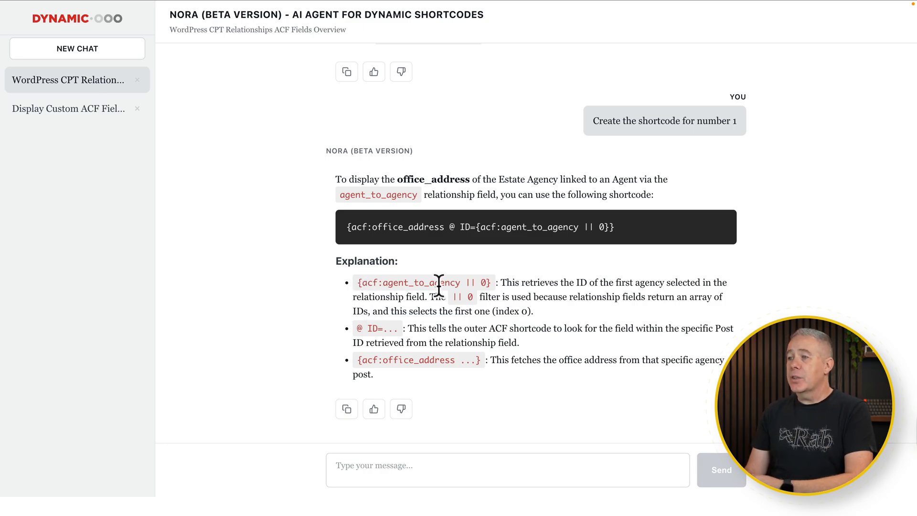
pyautogui.moveTo(554, 284)
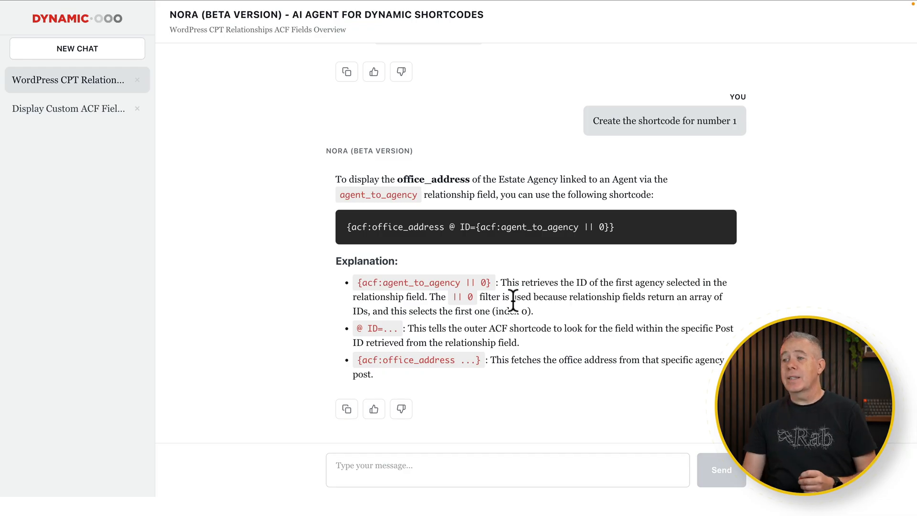
pyautogui.moveTo(356, 335)
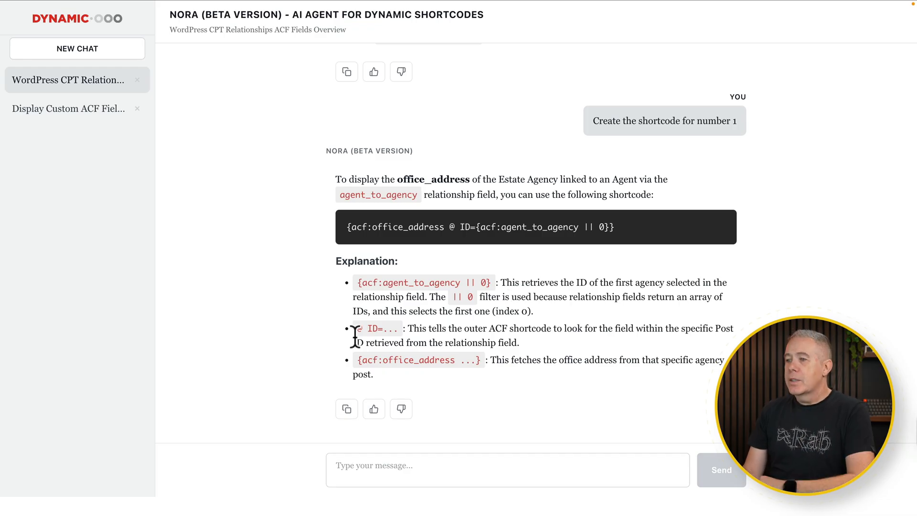
pyautogui.moveTo(498, 335)
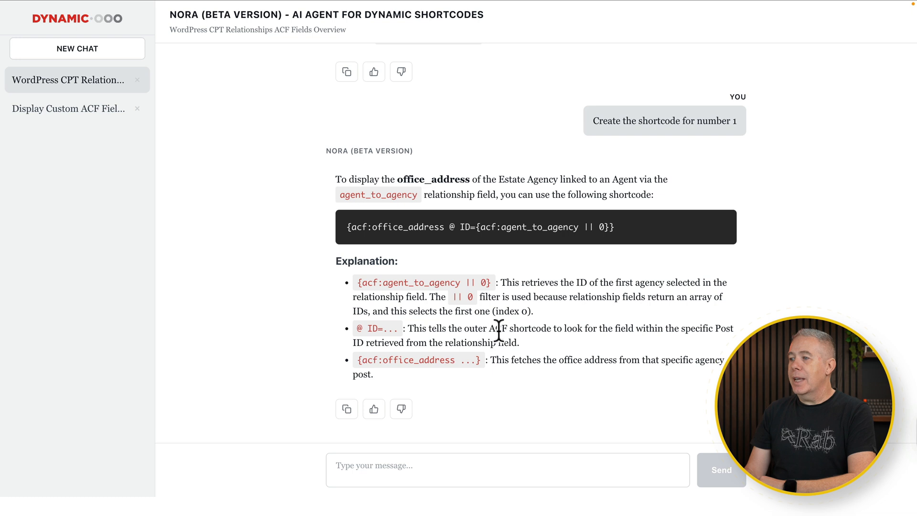
pyautogui.moveTo(600, 349)
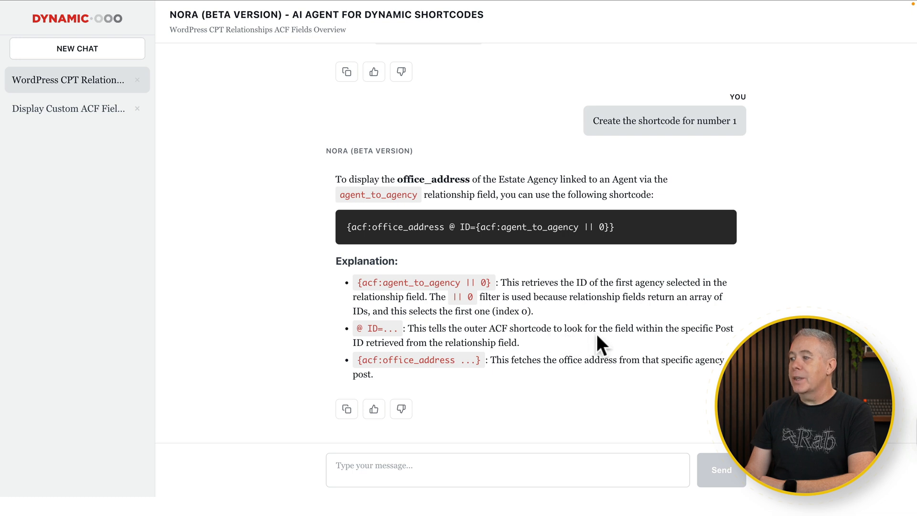
pyautogui.moveTo(543, 349)
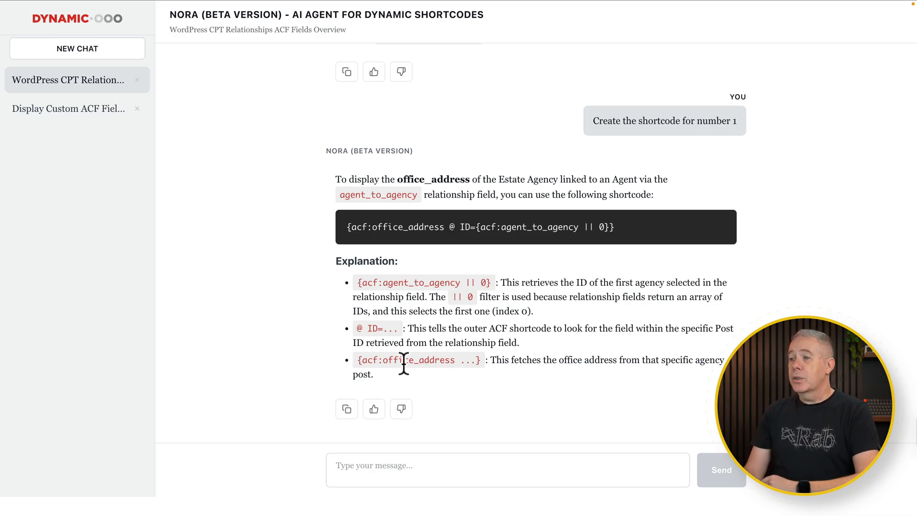
pyautogui.moveTo(483, 369)
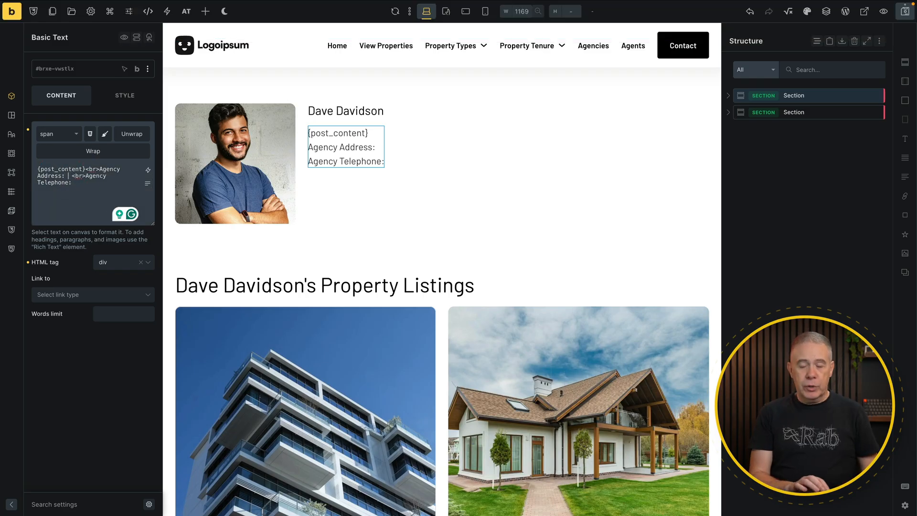
# Fill the Agency Address line with {acf:office_address @ ID={acf:agent_to_agency || 0}}
pyautogui.write('{acf:office_address @ ID={acf:agent_to_agency || 0}}')
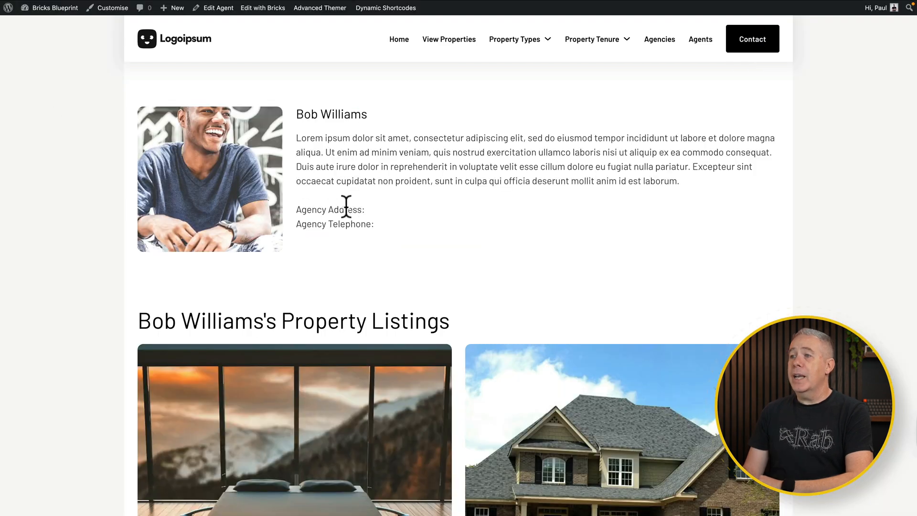
pyautogui.moveTo(72, 195)
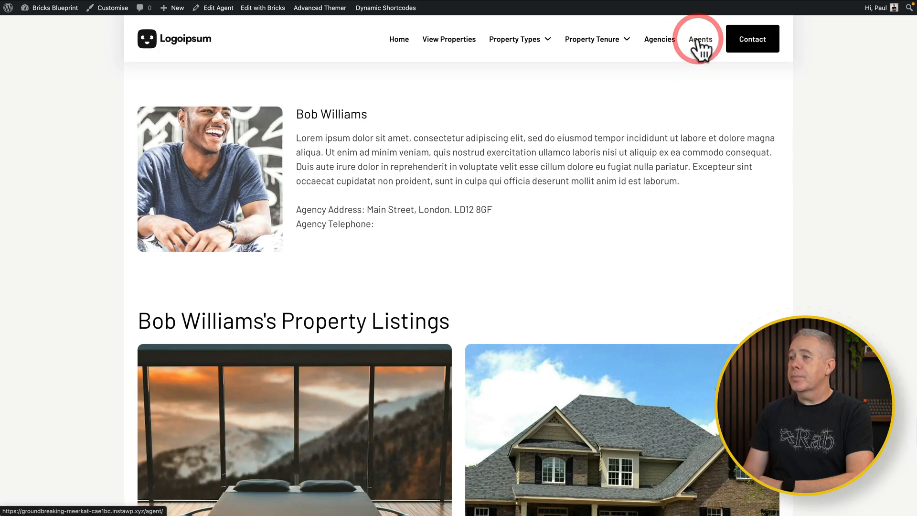
pyautogui.click(701, 40)
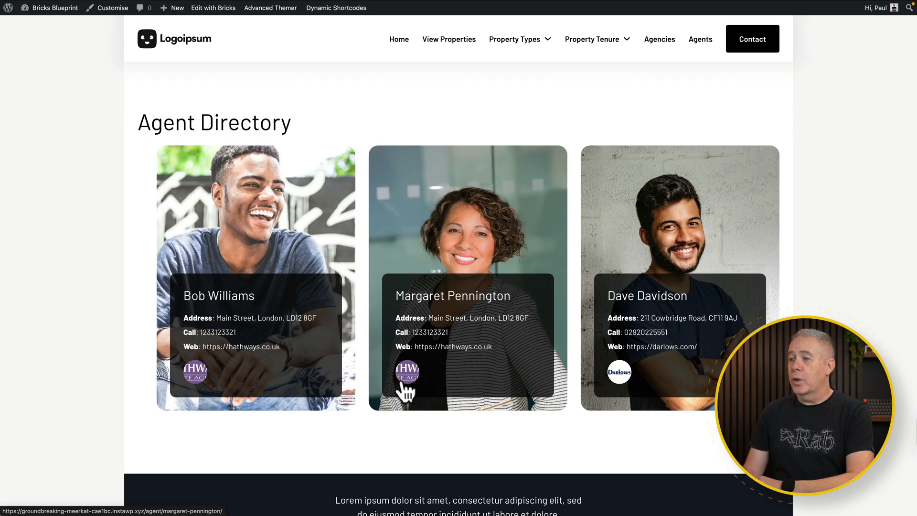
pyautogui.moveTo(656, 339)
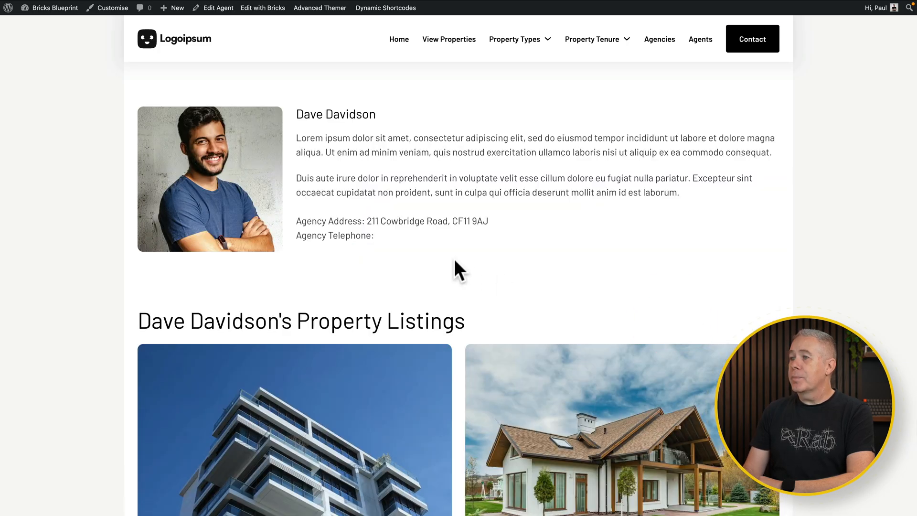
pyautogui.moveTo(462, 353)
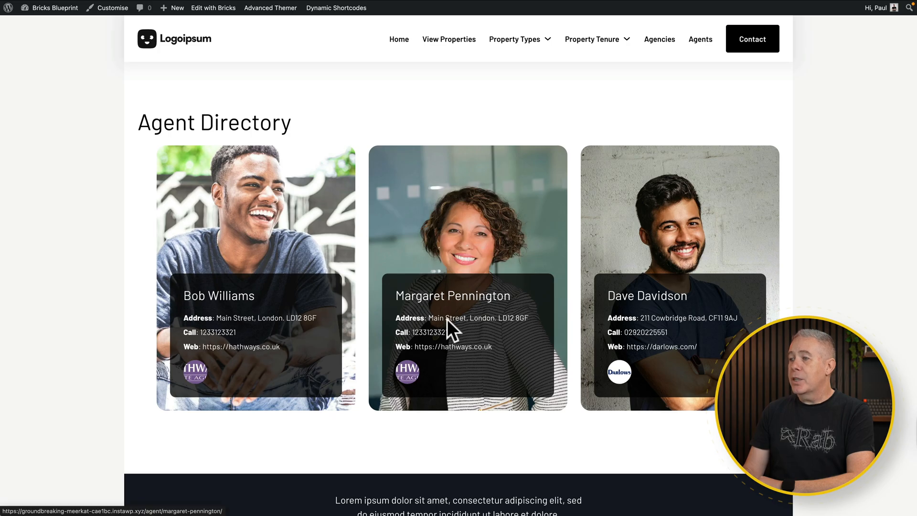
pyautogui.click(430, 336)
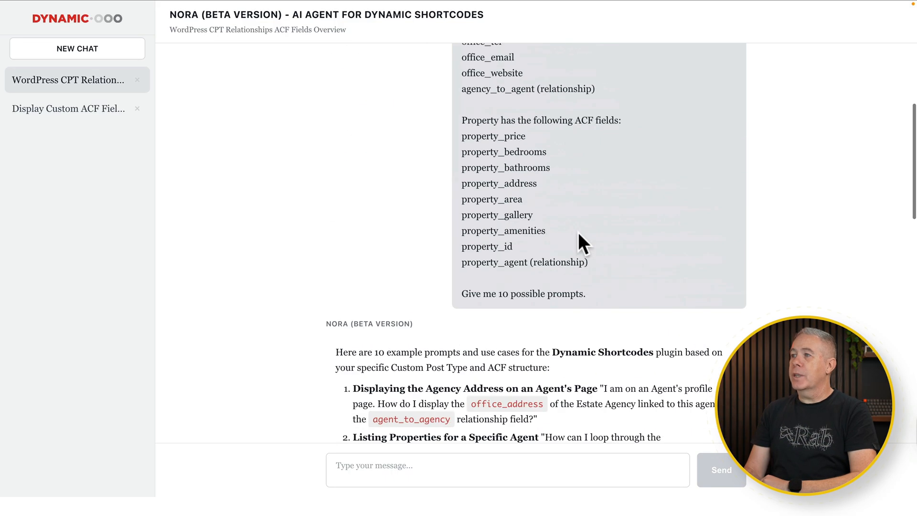
pyautogui.moveTo(489, 230)
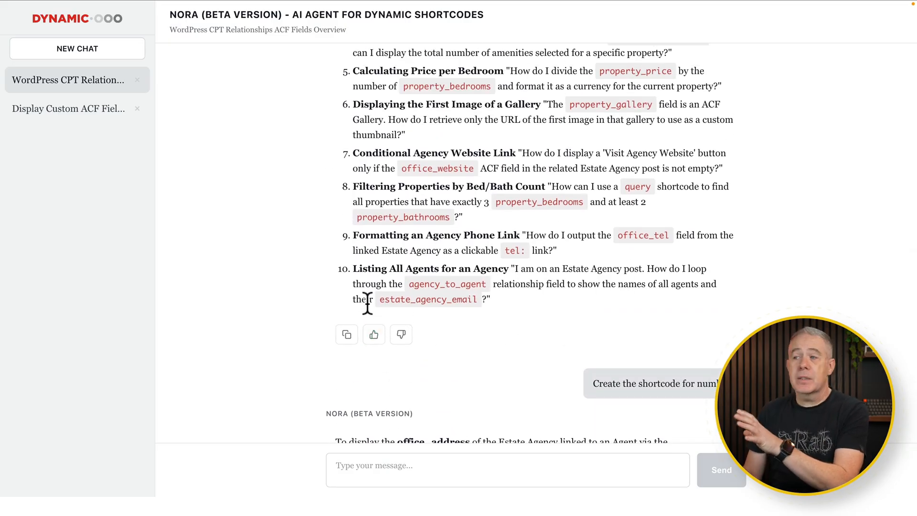
pyautogui.scroll(-3)
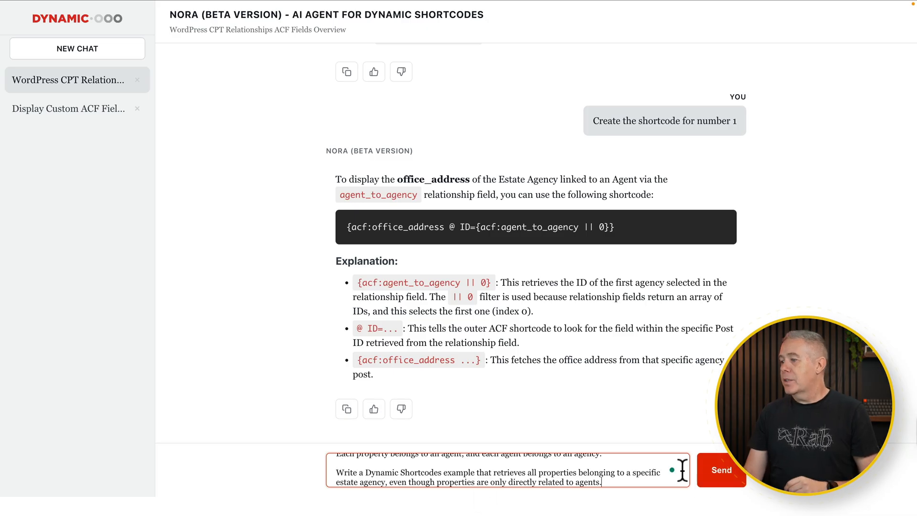
# Ask Nora how to list an agency's properties through its agents and read the merged-loop shortcode answer
pyautogui.click(721, 470)
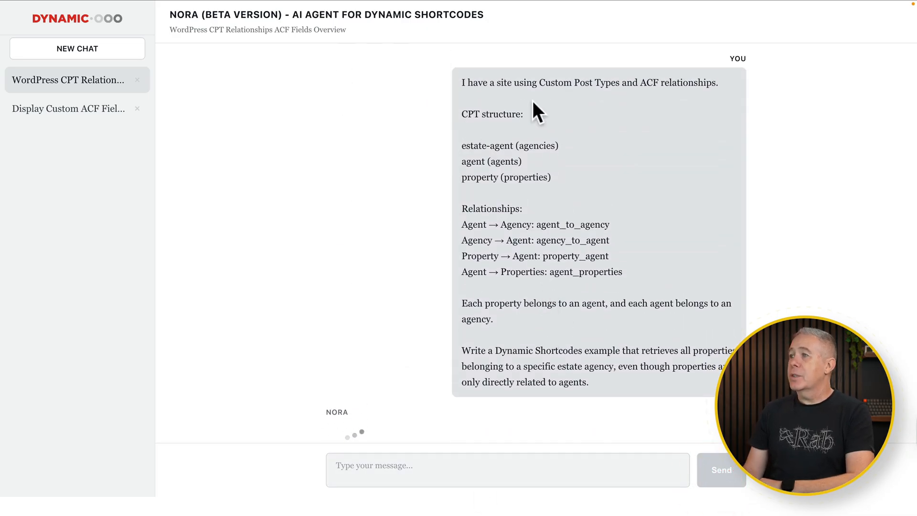
pyautogui.moveTo(496, 134)
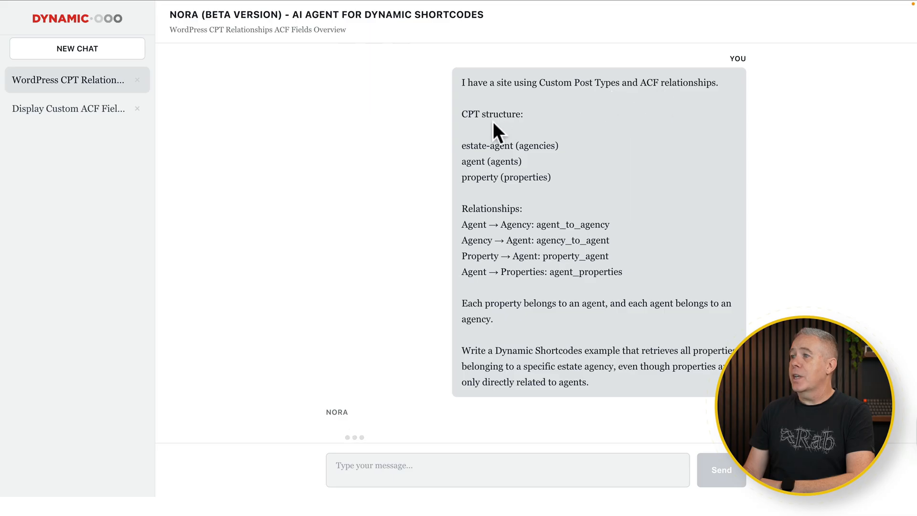
pyautogui.scroll(-3)
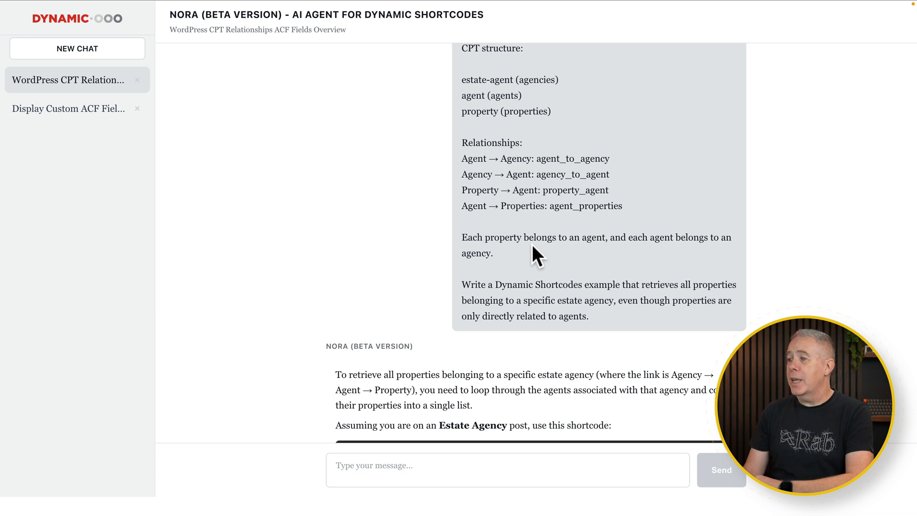
pyautogui.scroll(-3)
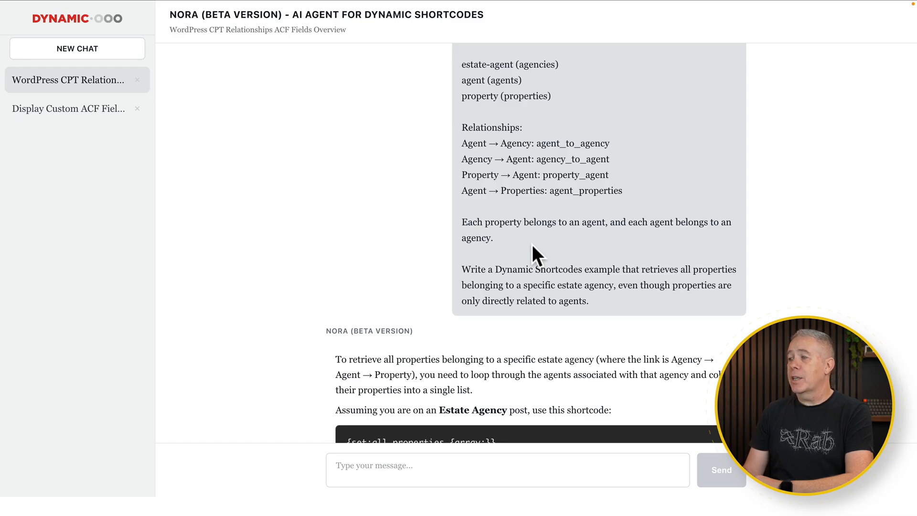
pyautogui.scroll(-3)
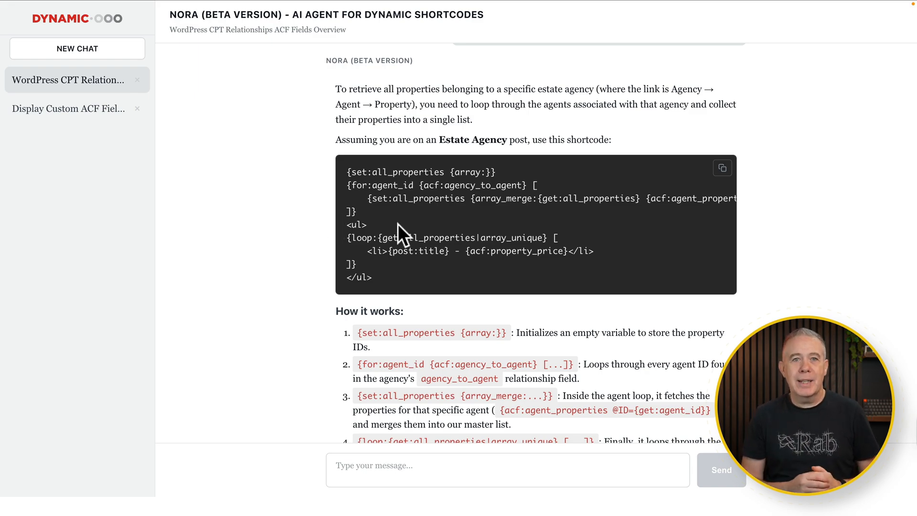
pyautogui.moveTo(373, 220)
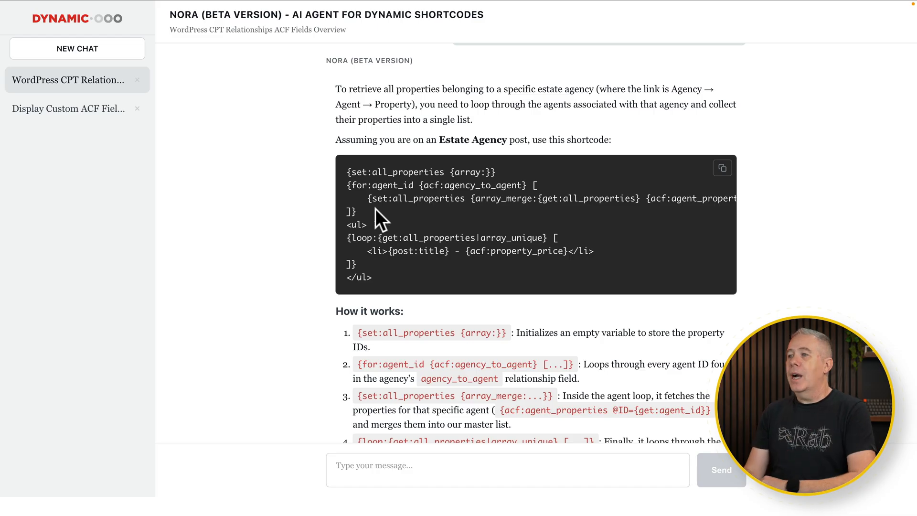
pyautogui.moveTo(379, 235)
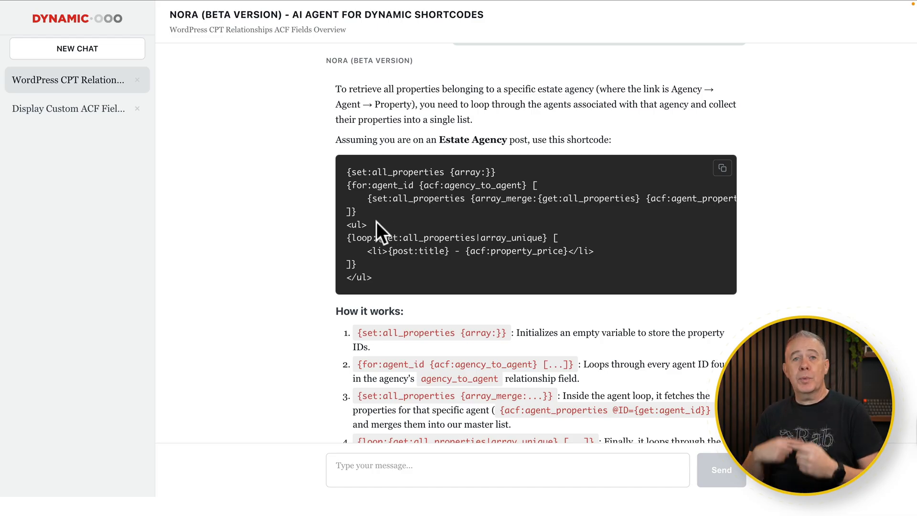
pyautogui.moveTo(371, 223)
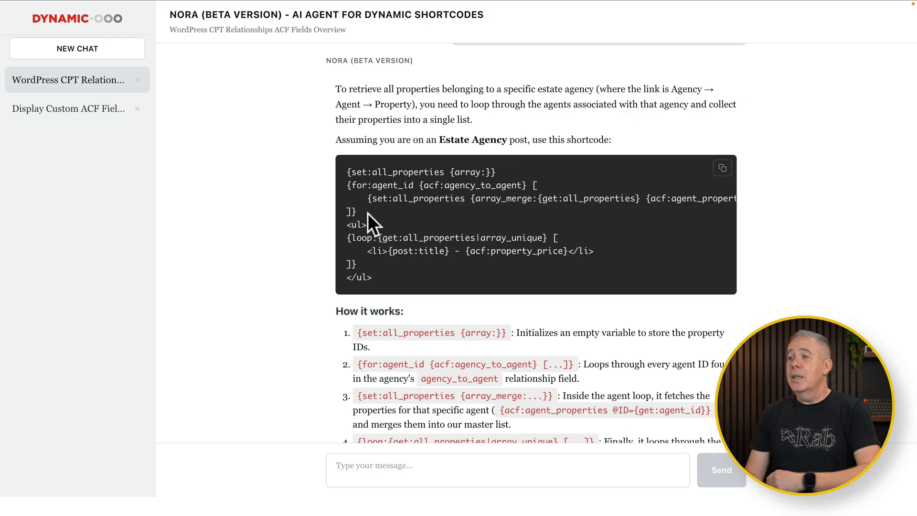
pyautogui.moveTo(369, 241)
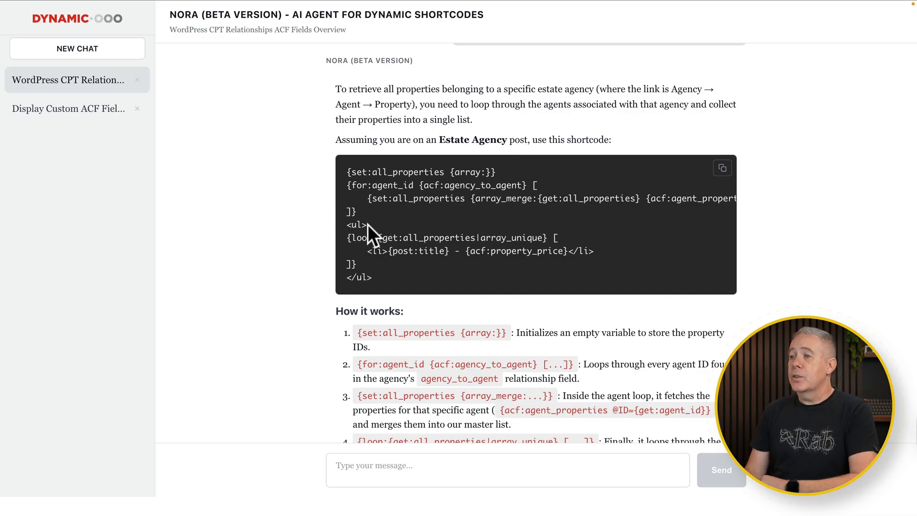
pyautogui.moveTo(373, 255)
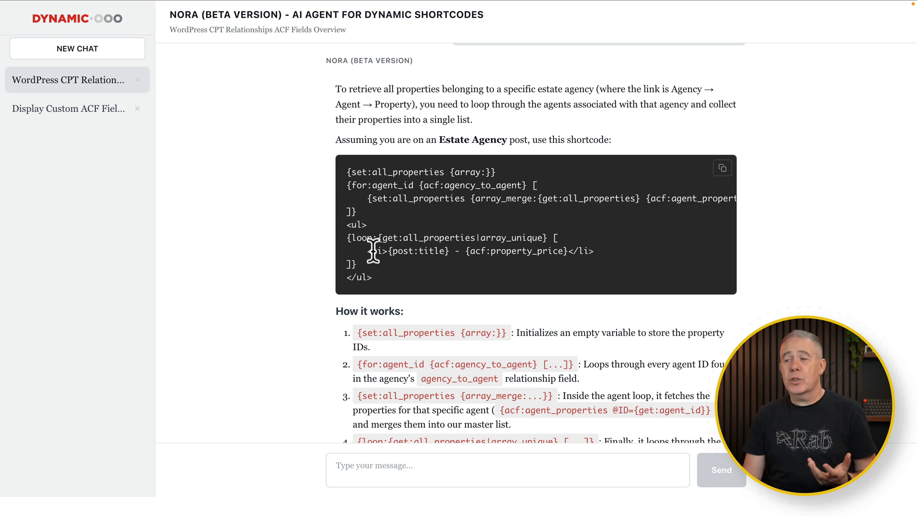
pyautogui.scroll(-3)
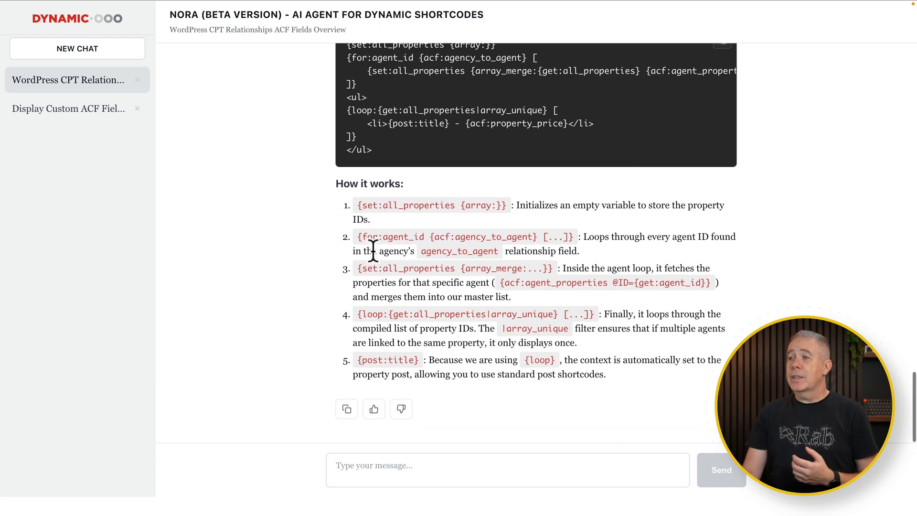
pyautogui.moveTo(270, 280)
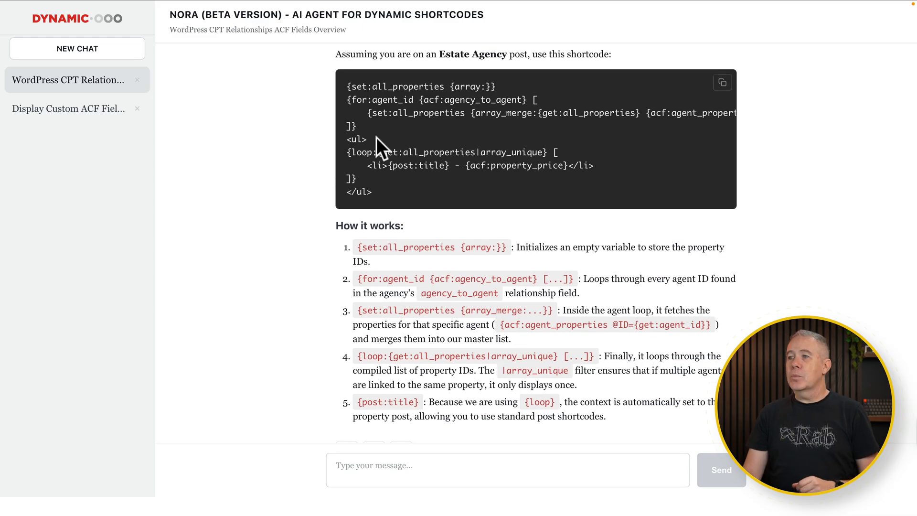
pyautogui.scroll(-3)
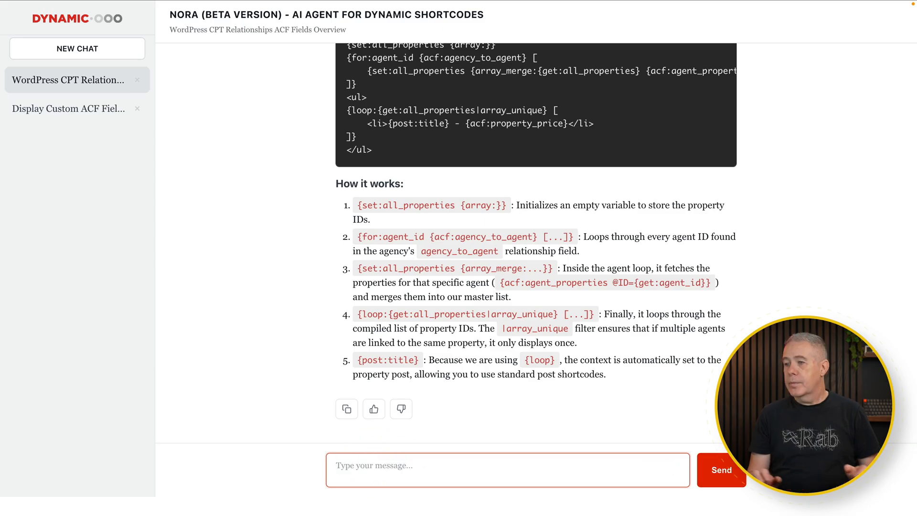
# Ask Nora to remove the HTML and read the comma-separated properties shortcode
pyautogui.click(721, 470)
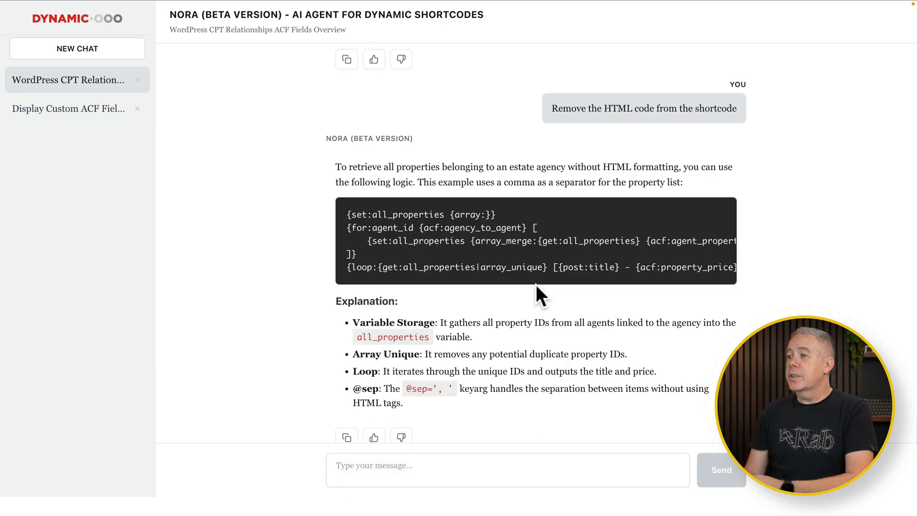
pyautogui.scroll(-3)
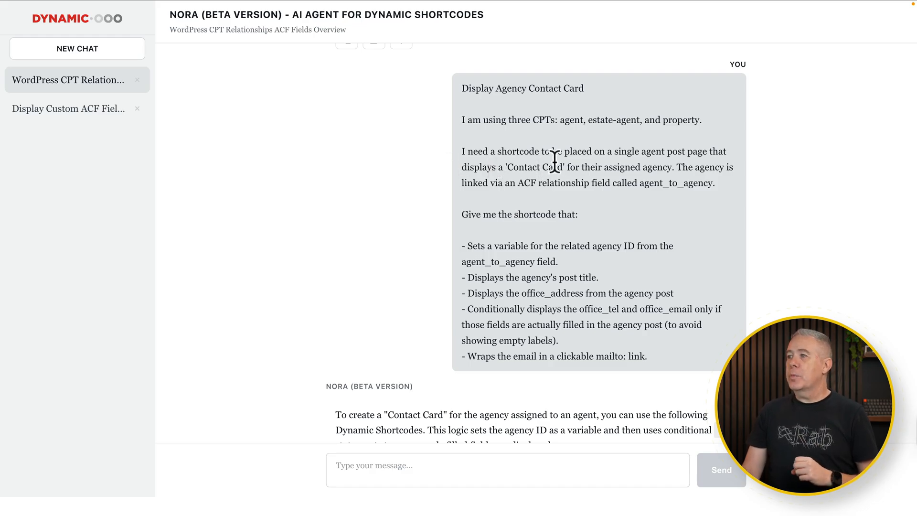
pyautogui.moveTo(691, 164)
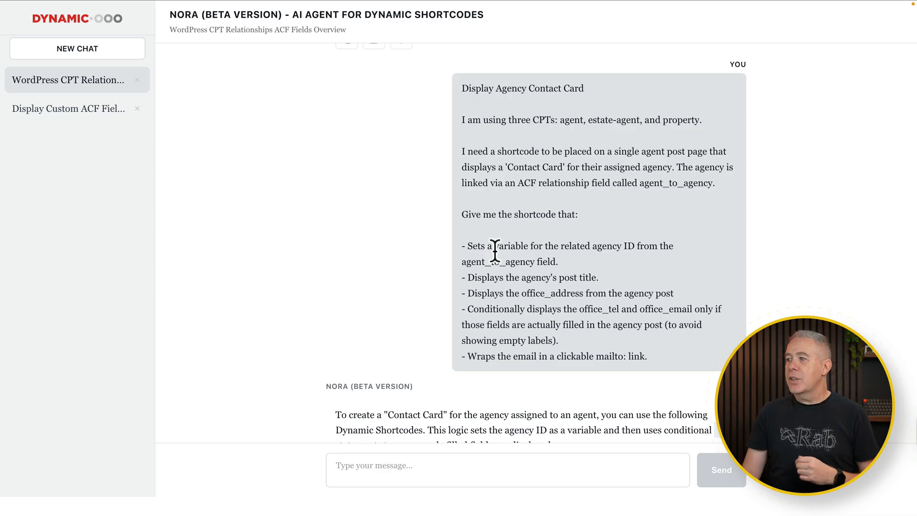
pyautogui.moveTo(517, 281)
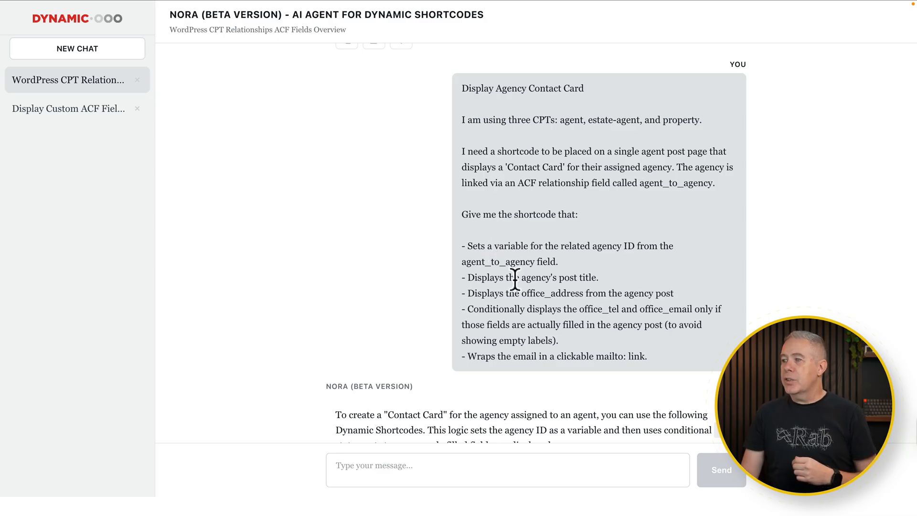
pyautogui.moveTo(530, 309)
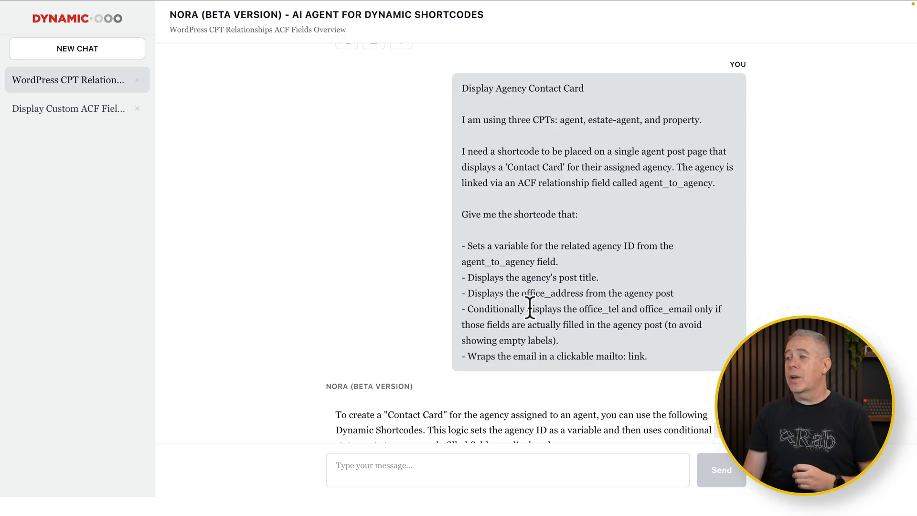
# Read the start of the Agency Contact Card reply storing agency_id from agent_to_agency
pyautogui.scroll(-3)
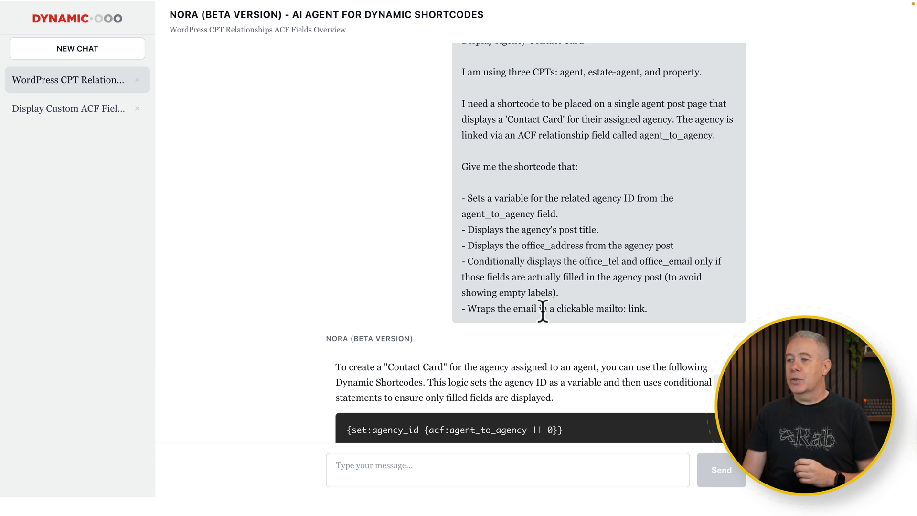
pyautogui.scroll(-3)
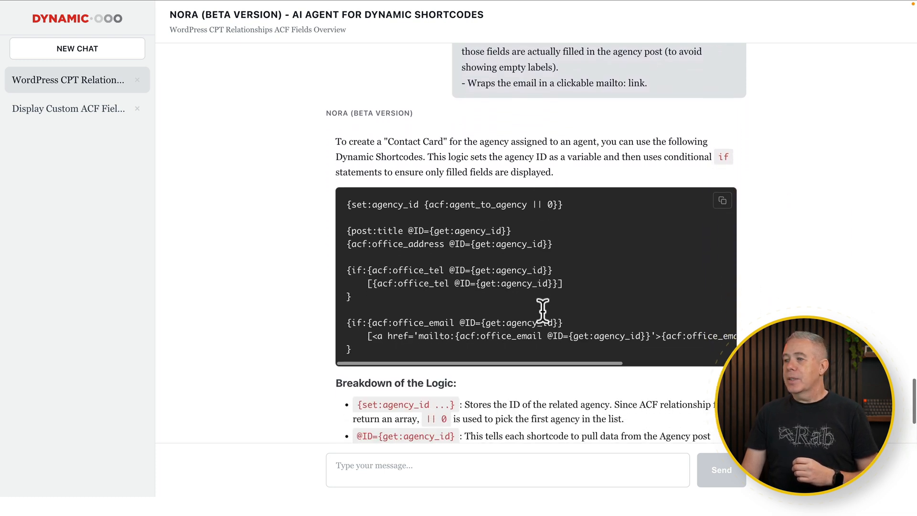
pyautogui.scroll(-3)
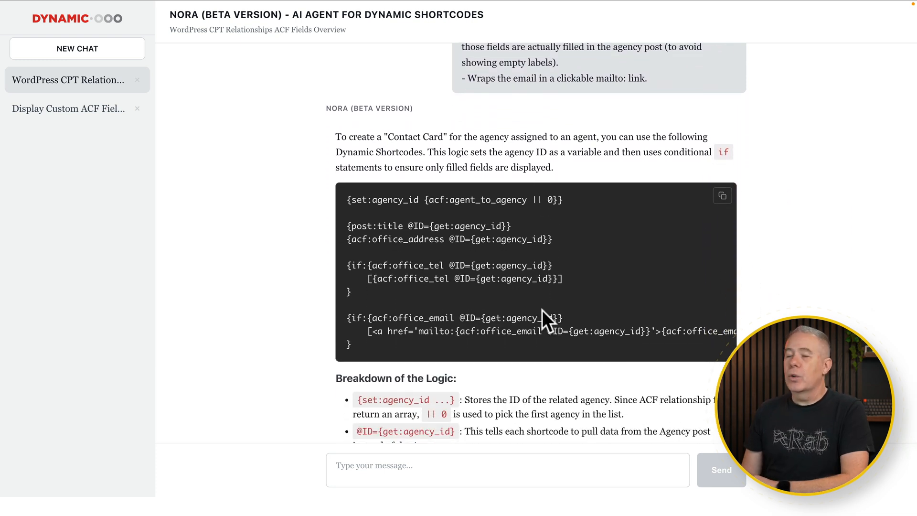
pyautogui.scroll(-3)
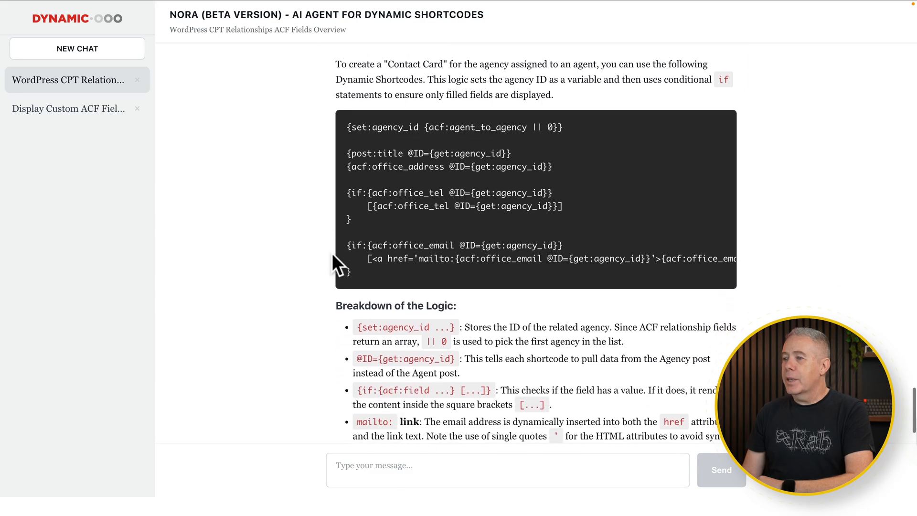
pyautogui.scroll(-3)
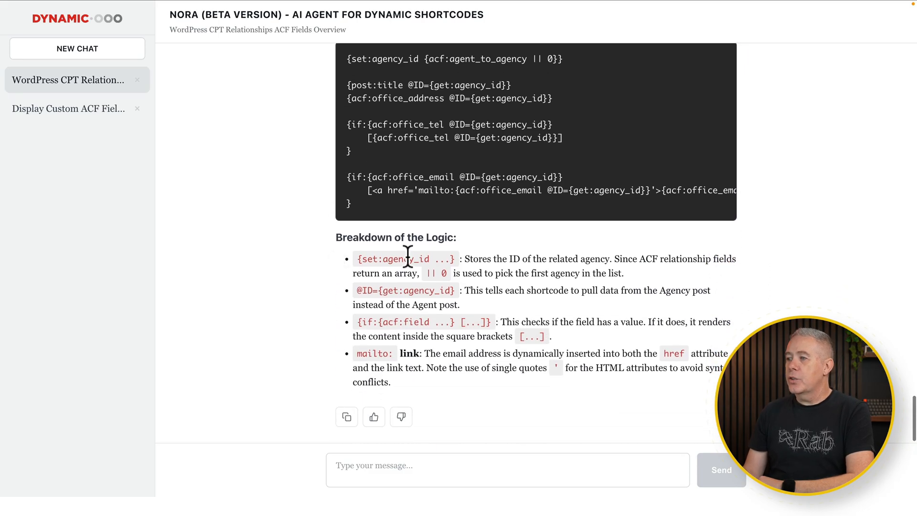
pyautogui.moveTo(576, 290)
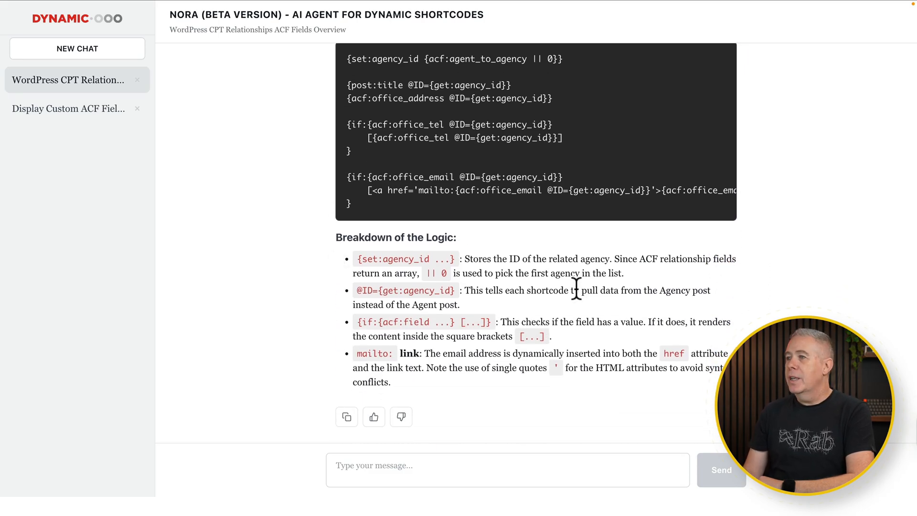
pyautogui.moveTo(430, 209)
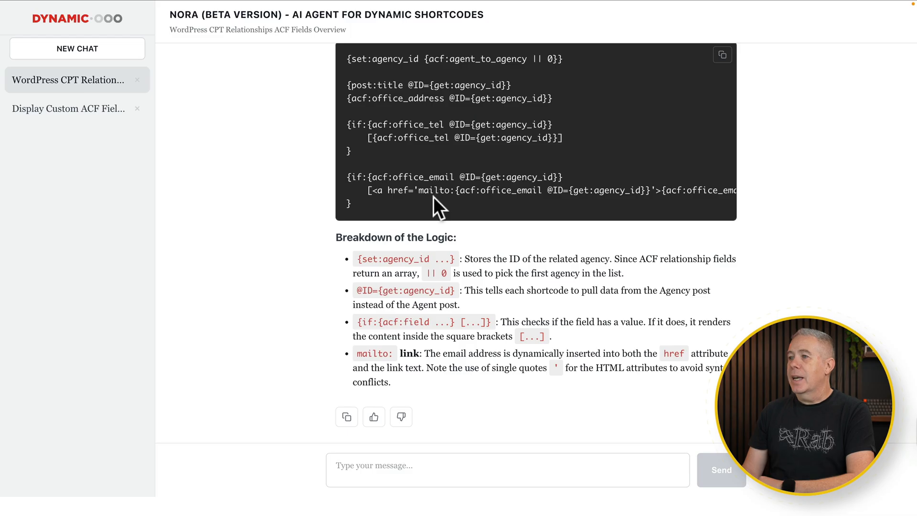